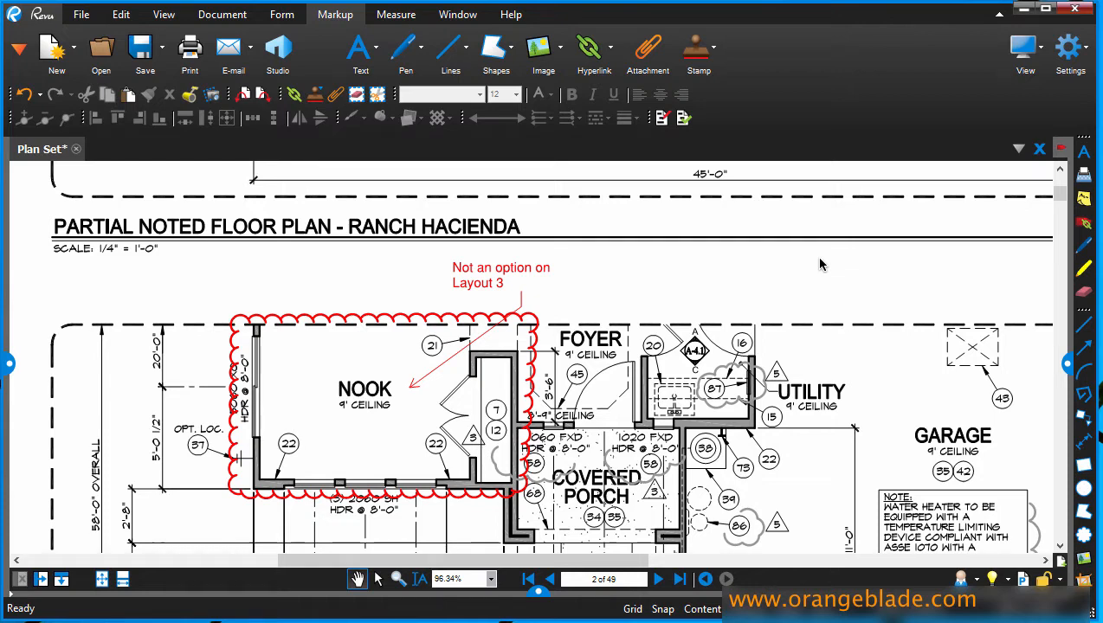
mouse_move(1070, 48)
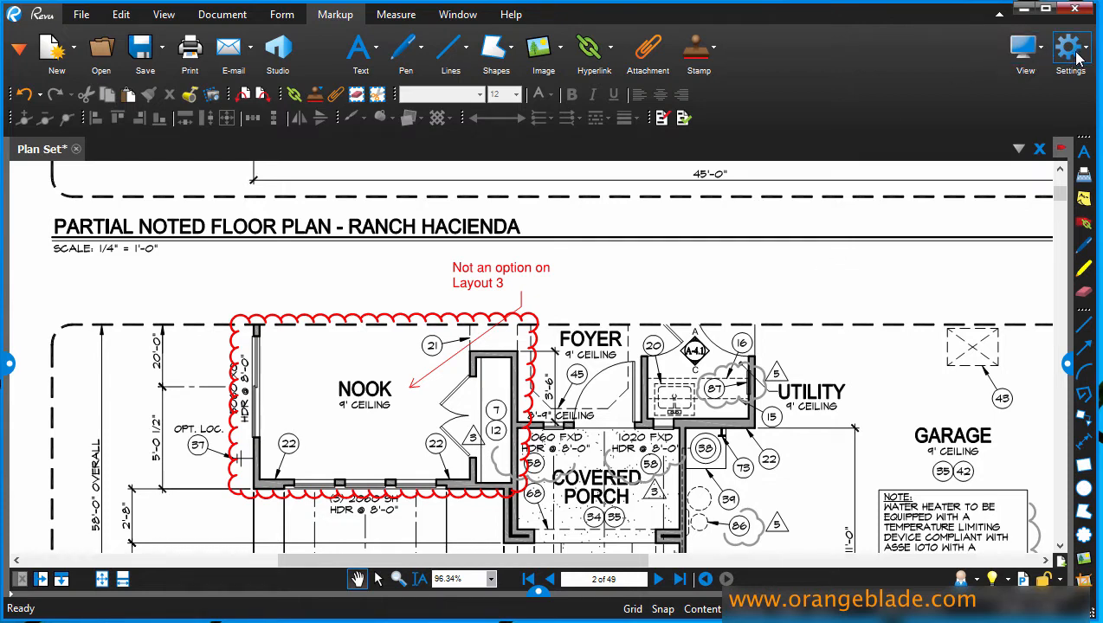
Check the document properties and sheet size, then bring up the print settings (Ctrl+P)
click(1070, 49)
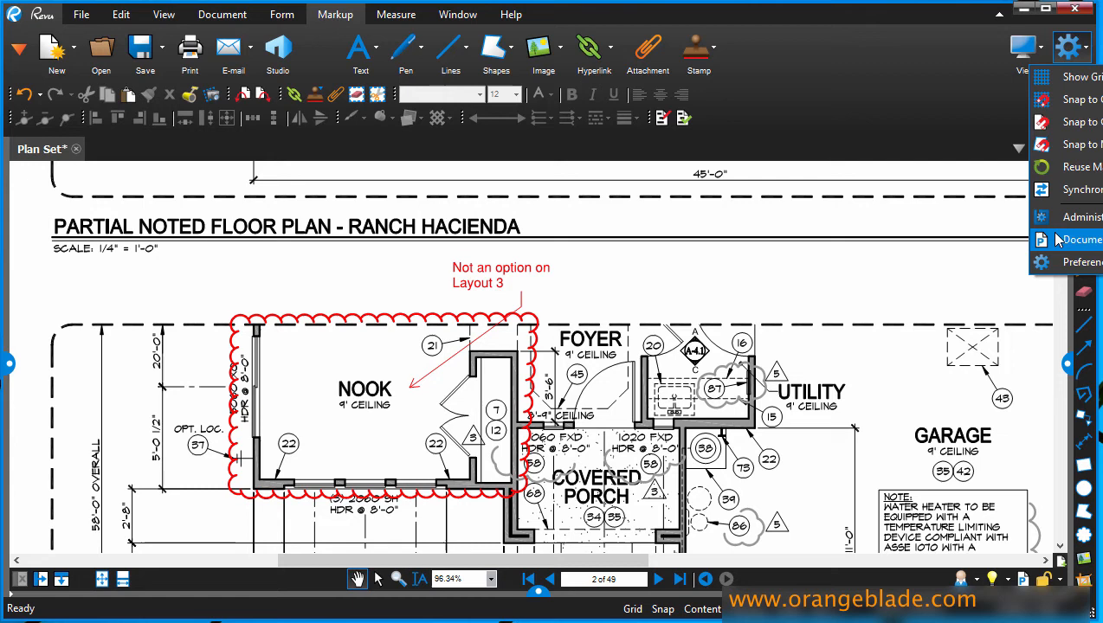
click(1080, 239)
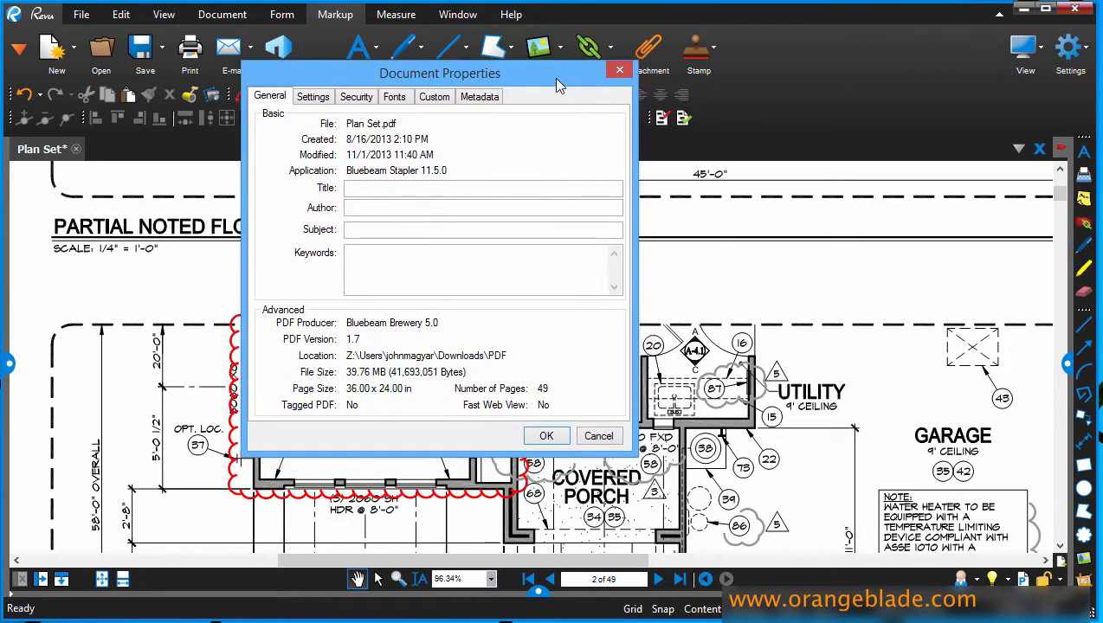
mouse_move(354, 399)
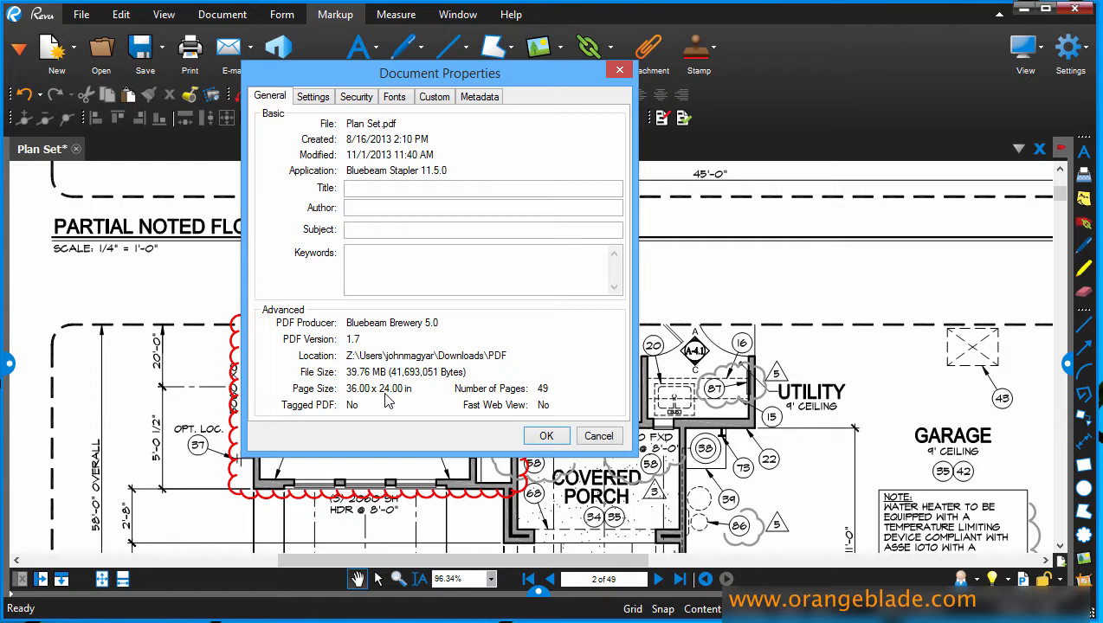
mouse_move(541, 398)
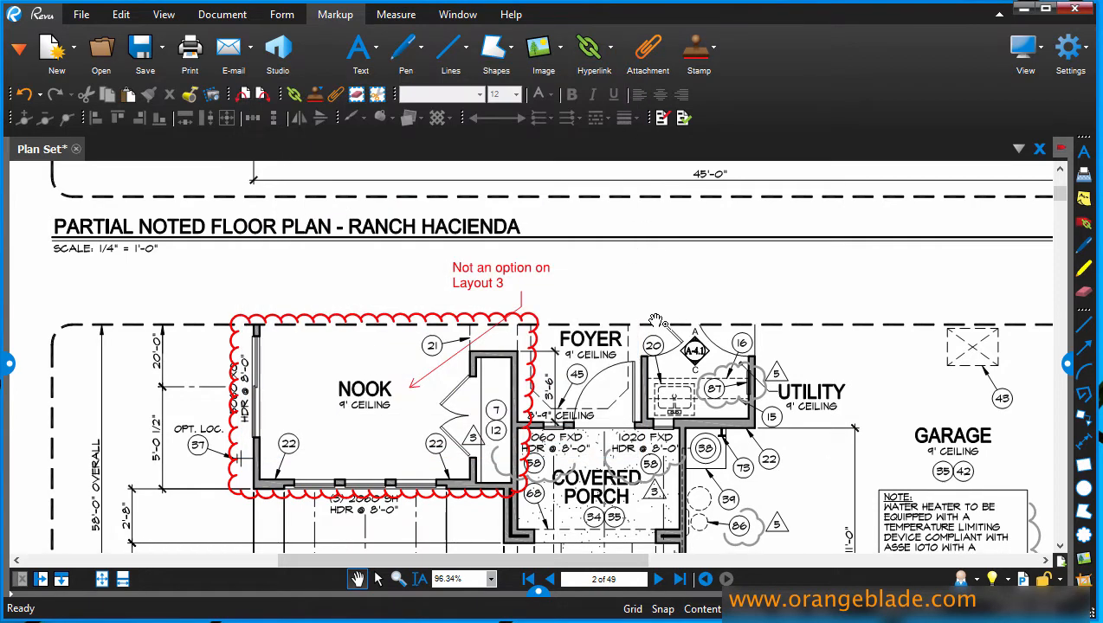
mouse_move(189, 48)
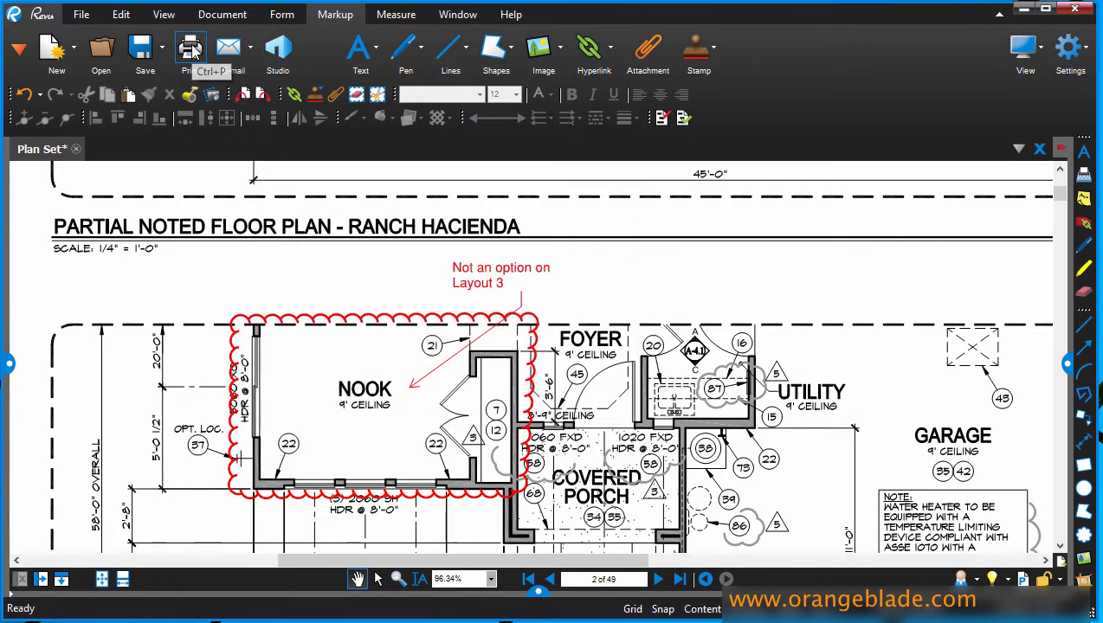
click(189, 49)
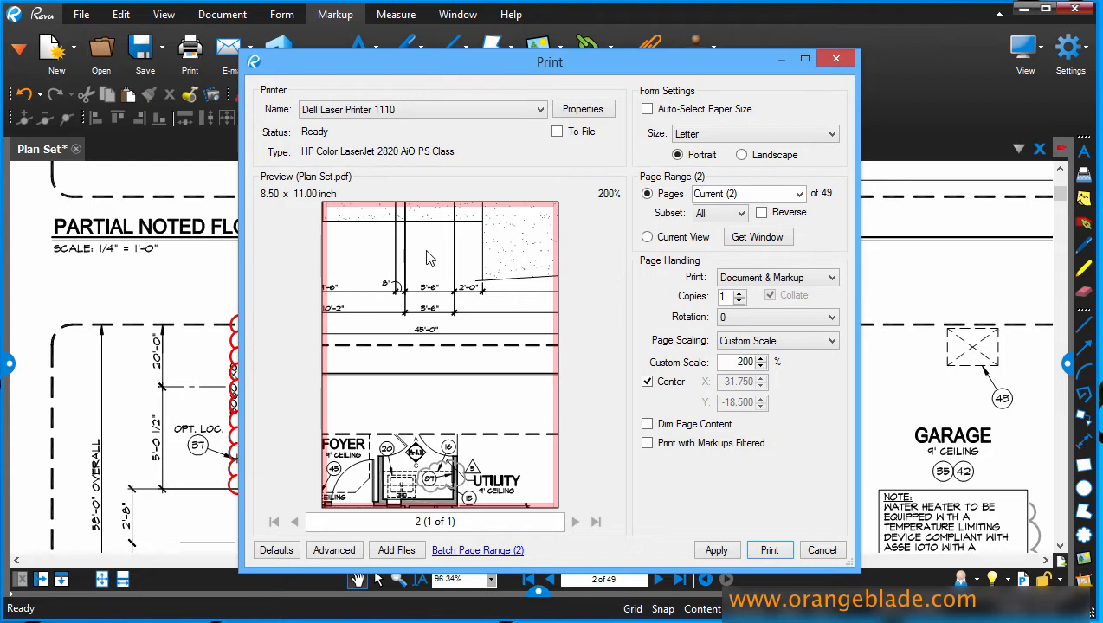
mouse_move(461, 379)
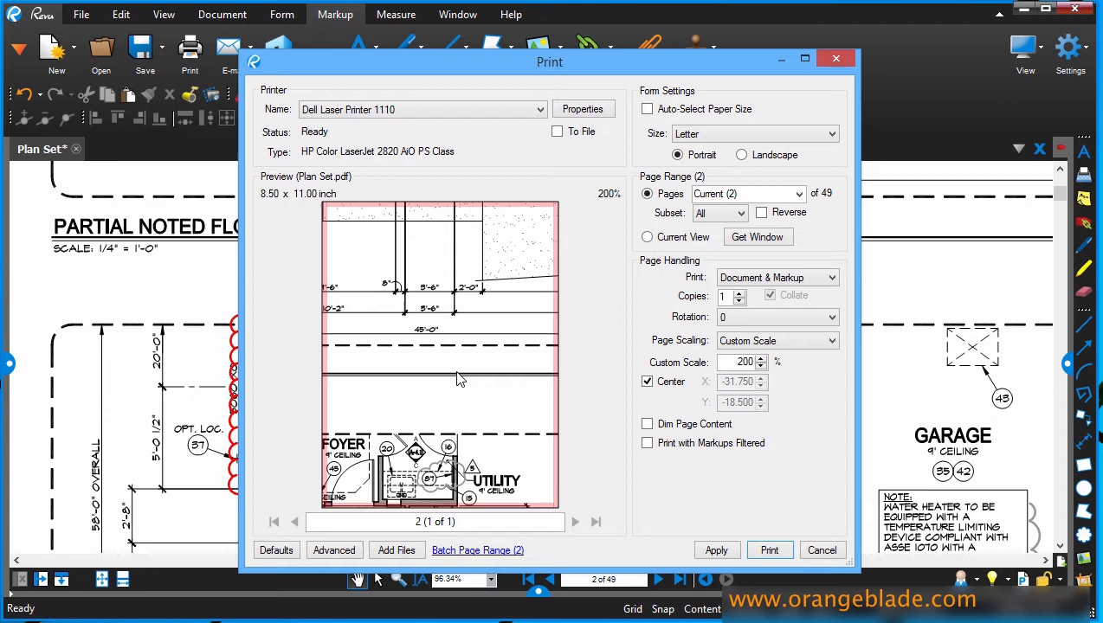
mouse_move(440, 336)
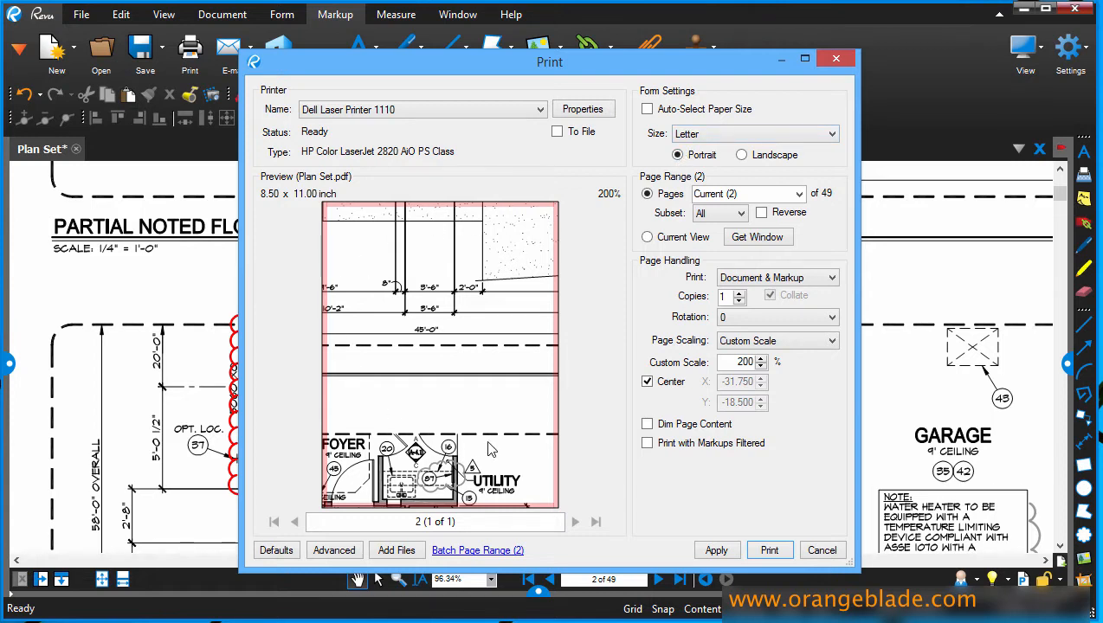
mouse_move(362, 391)
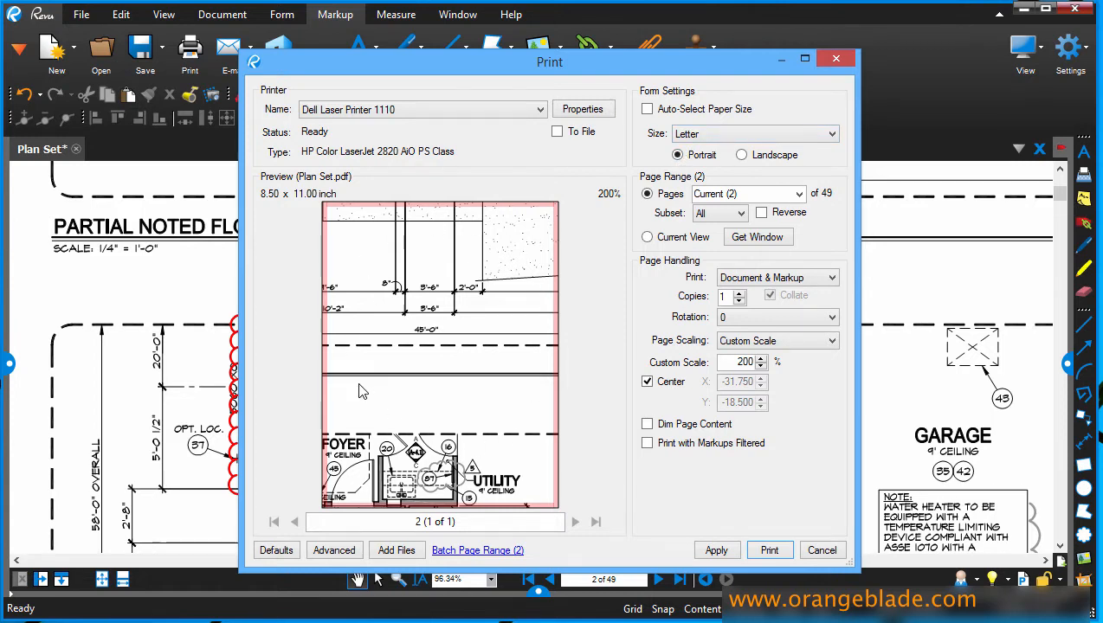
mouse_move(575, 284)
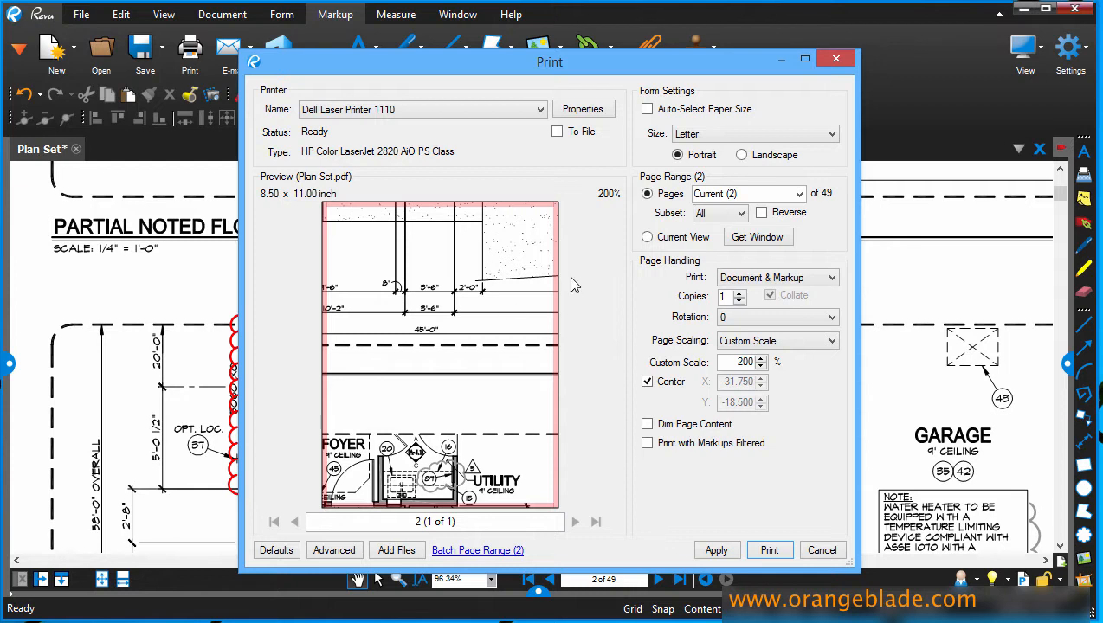
Switch the printout to landscape orientation and keep Pages on Current (2)
click(741, 154)
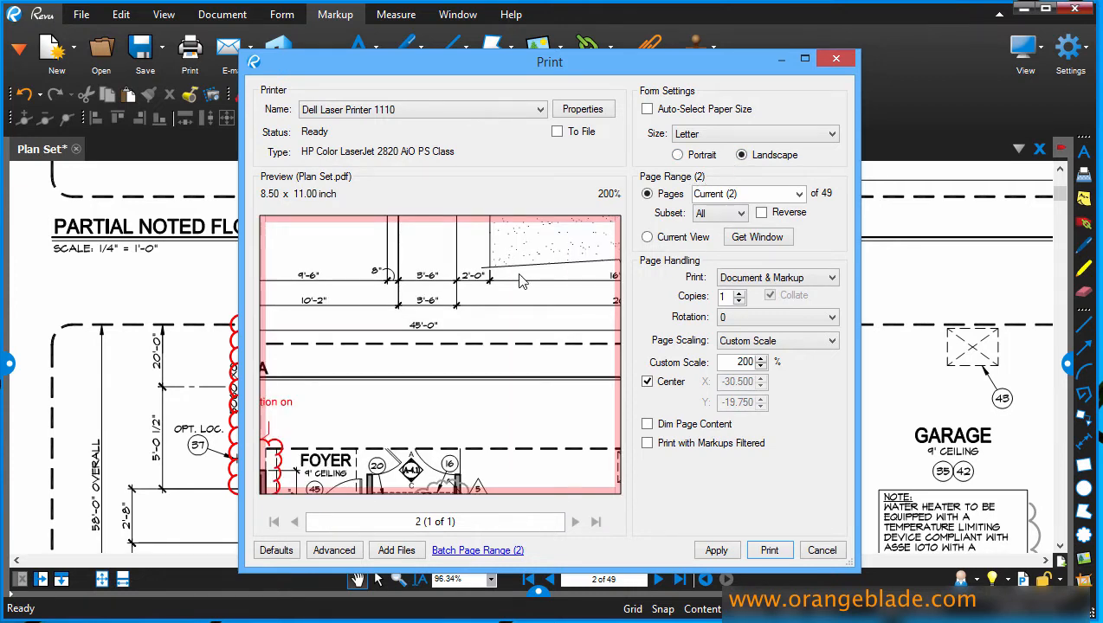
mouse_move(431, 336)
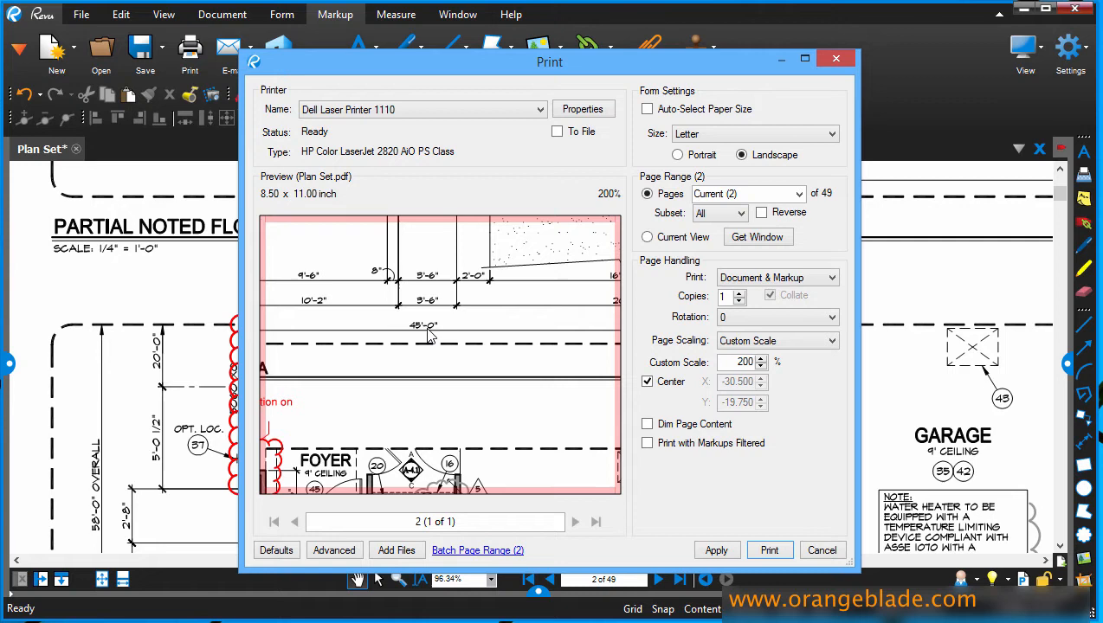
mouse_move(430, 338)
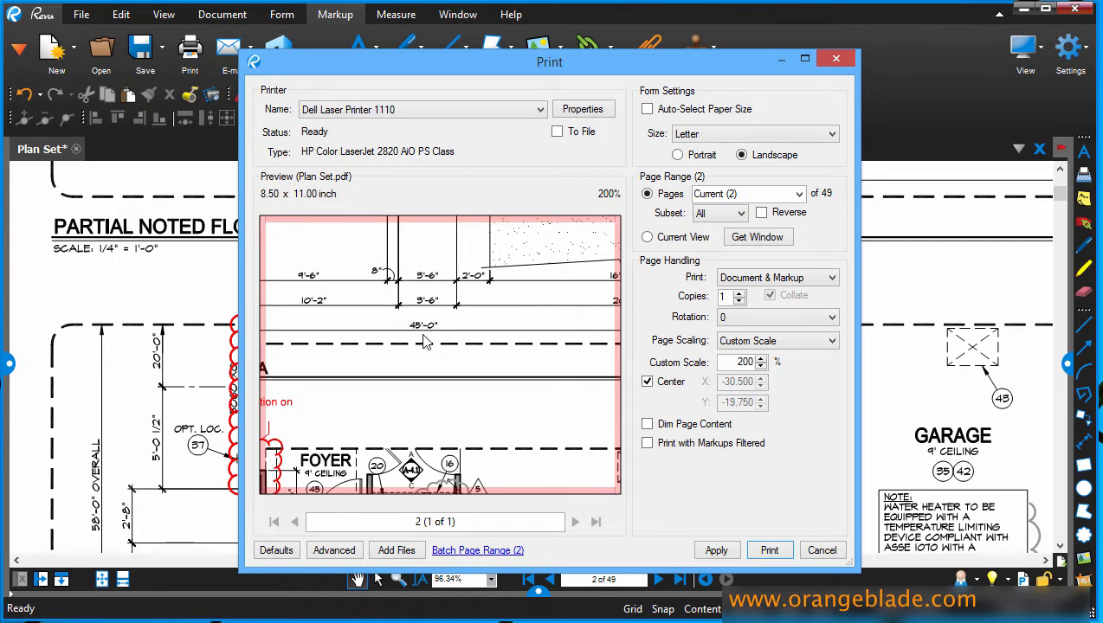
mouse_move(534, 315)
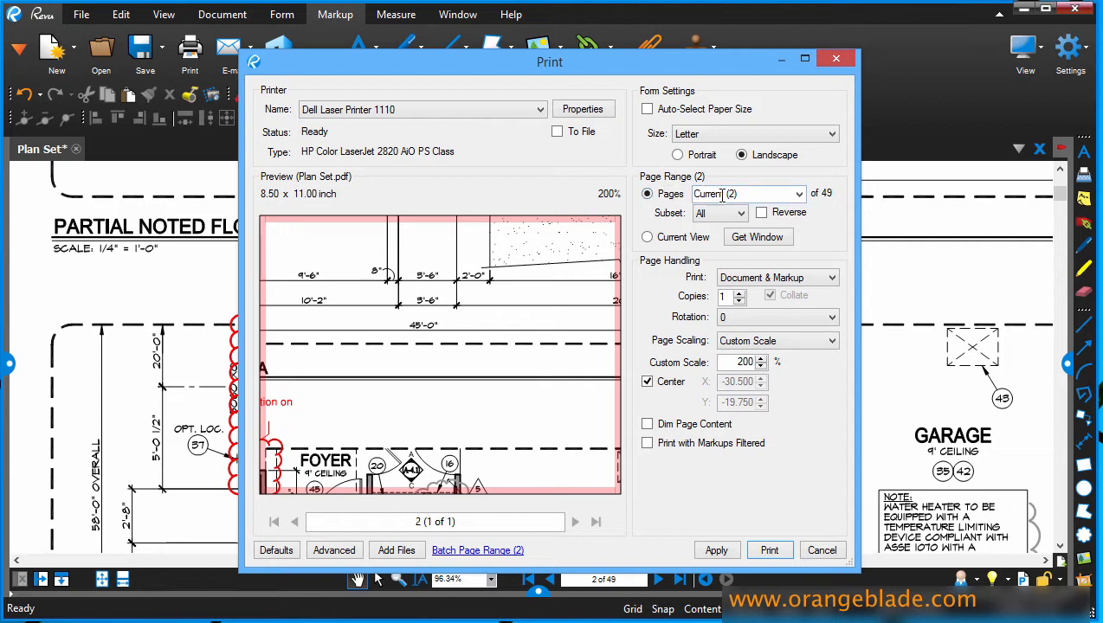
click(797, 194)
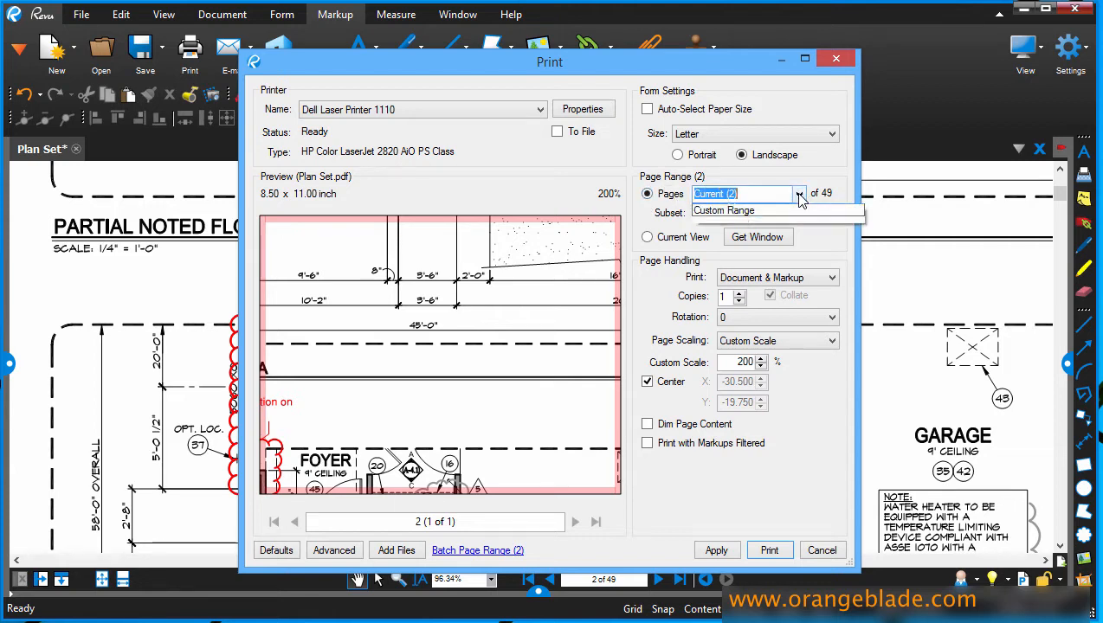
click(798, 194)
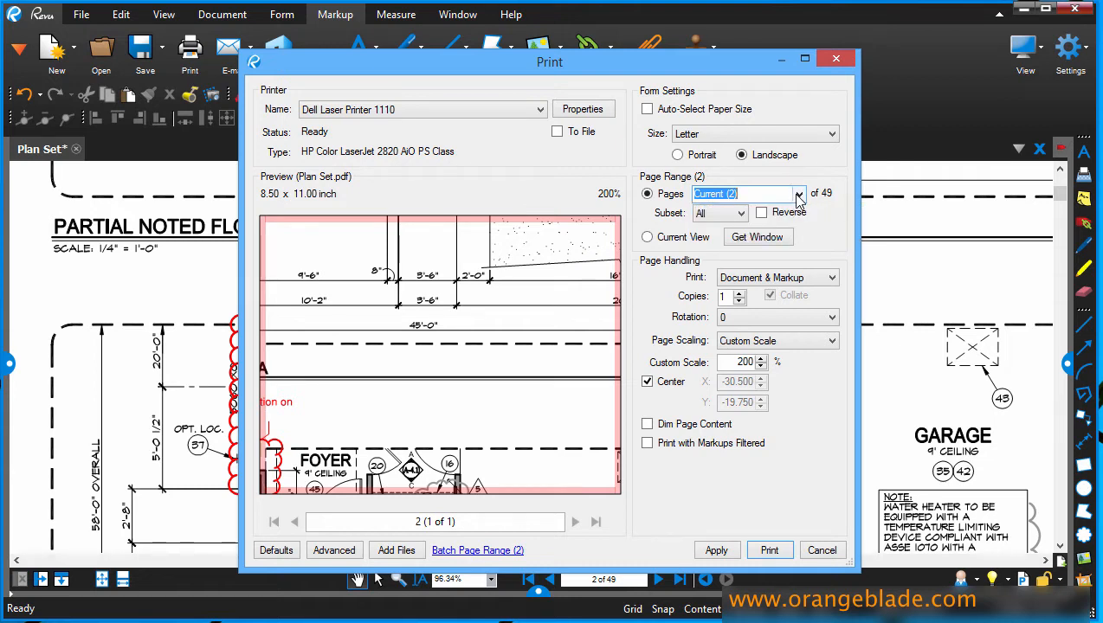
click(797, 194)
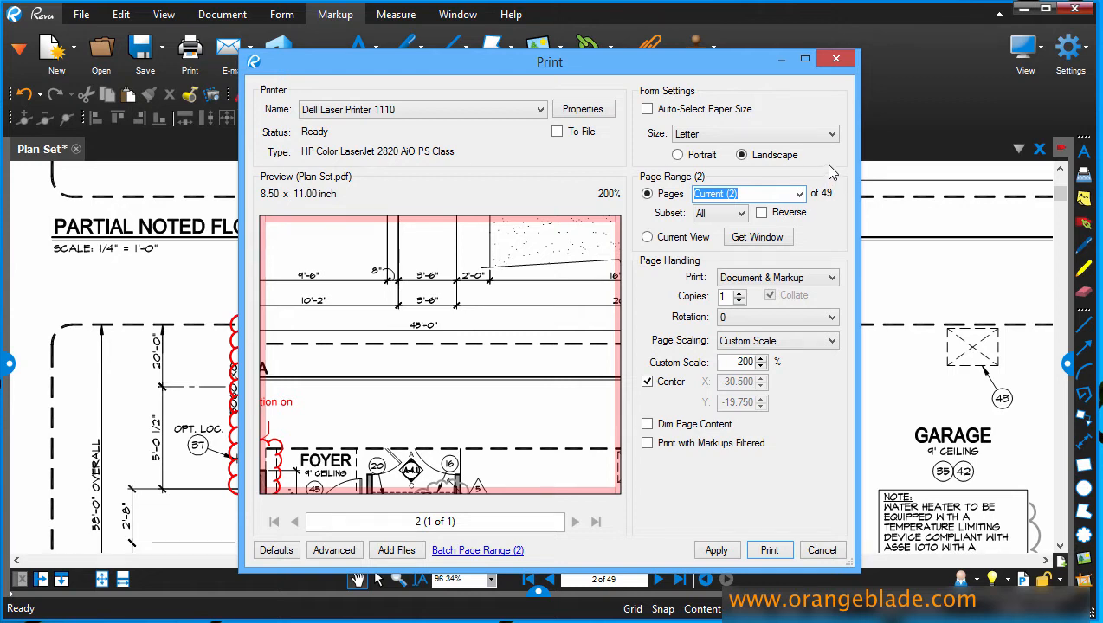
mouse_move(814, 165)
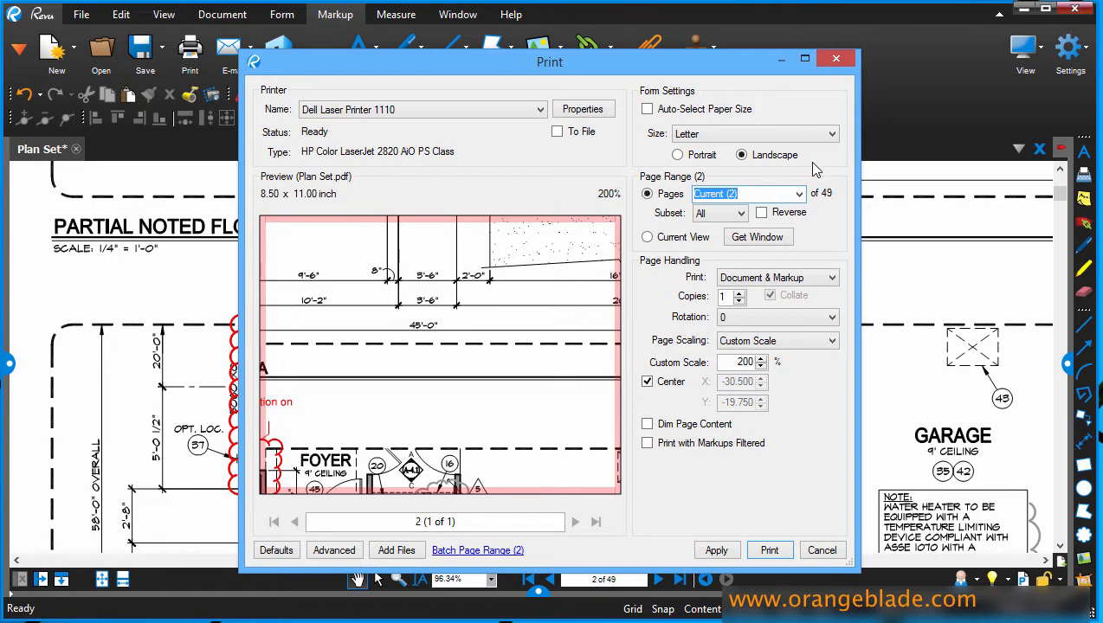
mouse_move(464, 402)
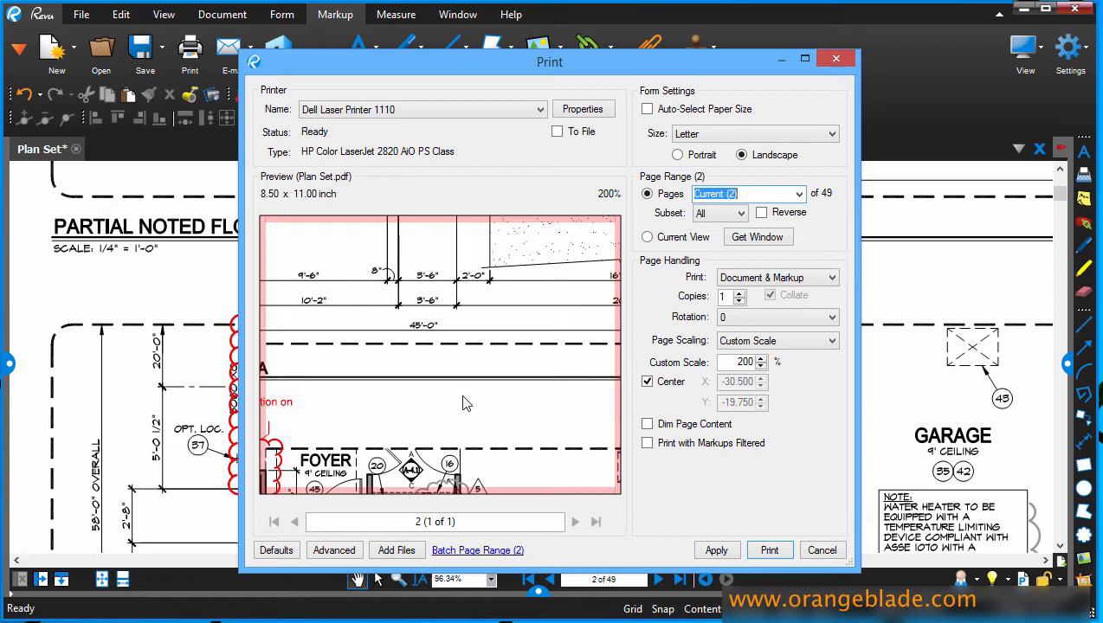
mouse_move(433, 383)
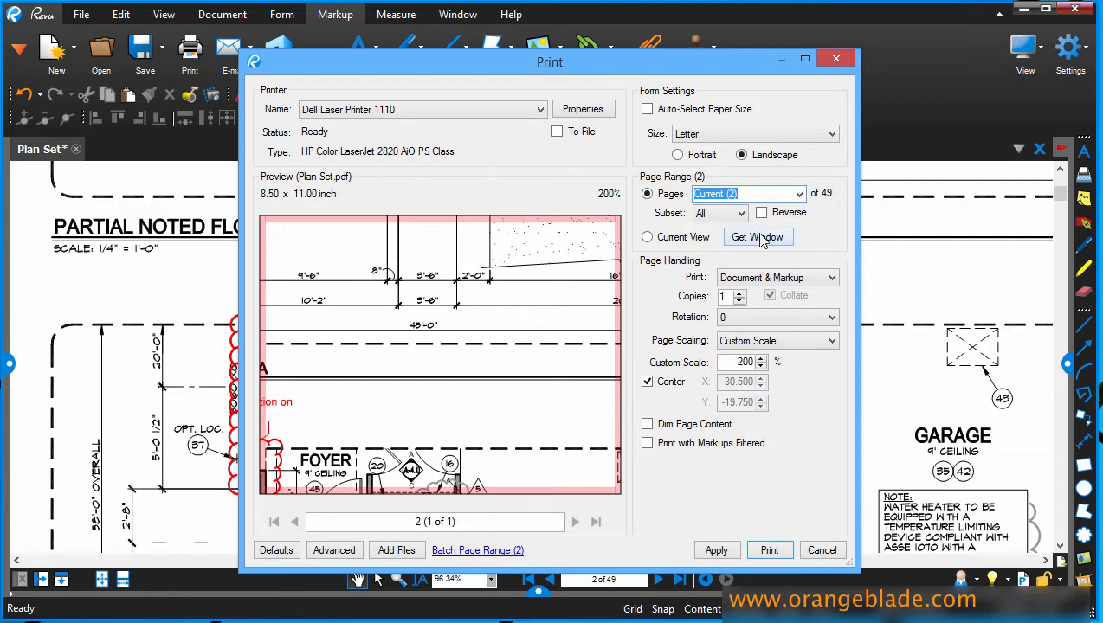
Set page handling to print the current view and move the Print dialog down off the plan
click(647, 236)
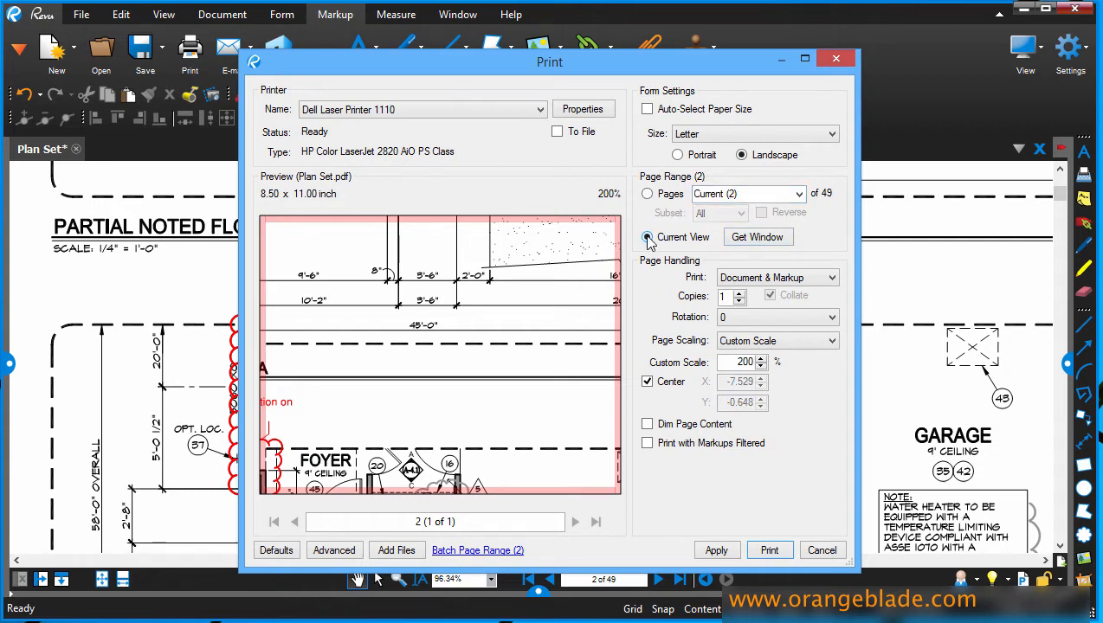
click(648, 235)
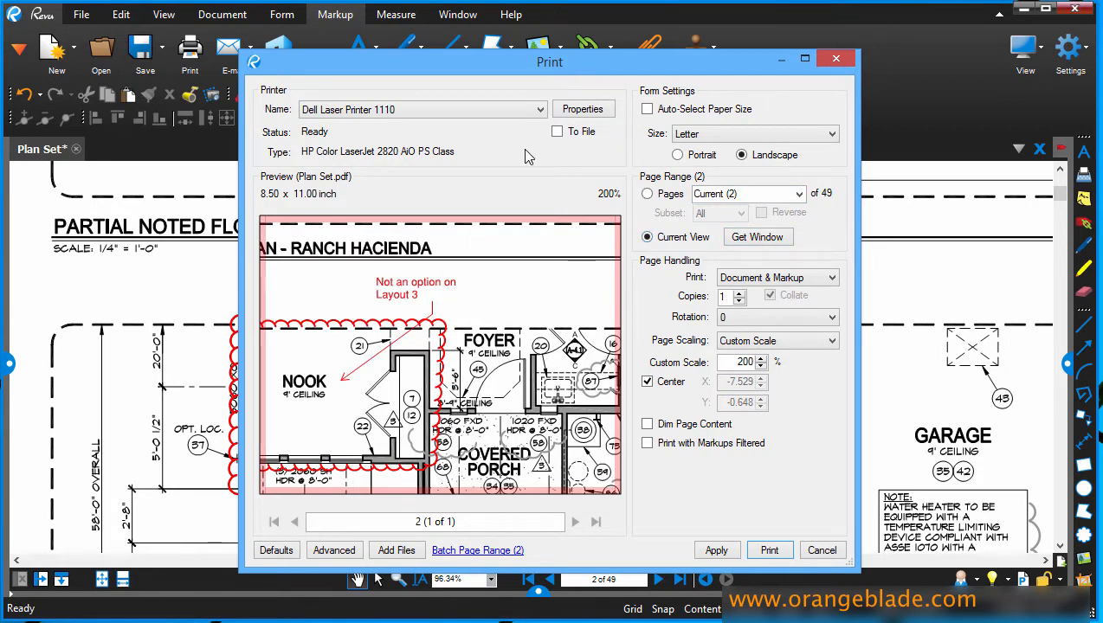
drag(550, 63, 551, 139)
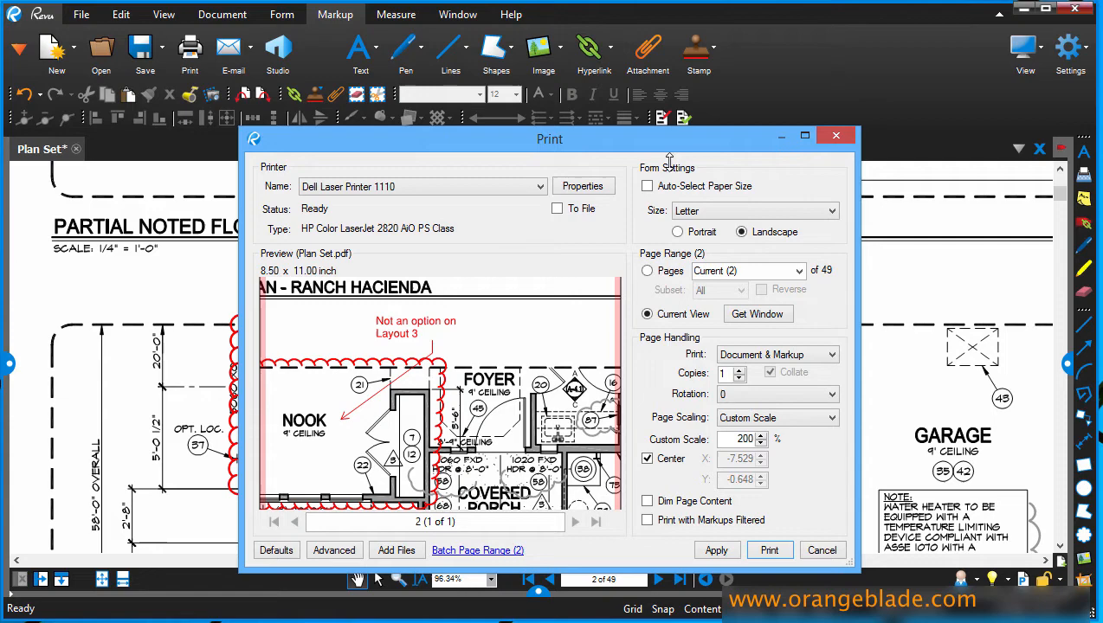
click(803, 135)
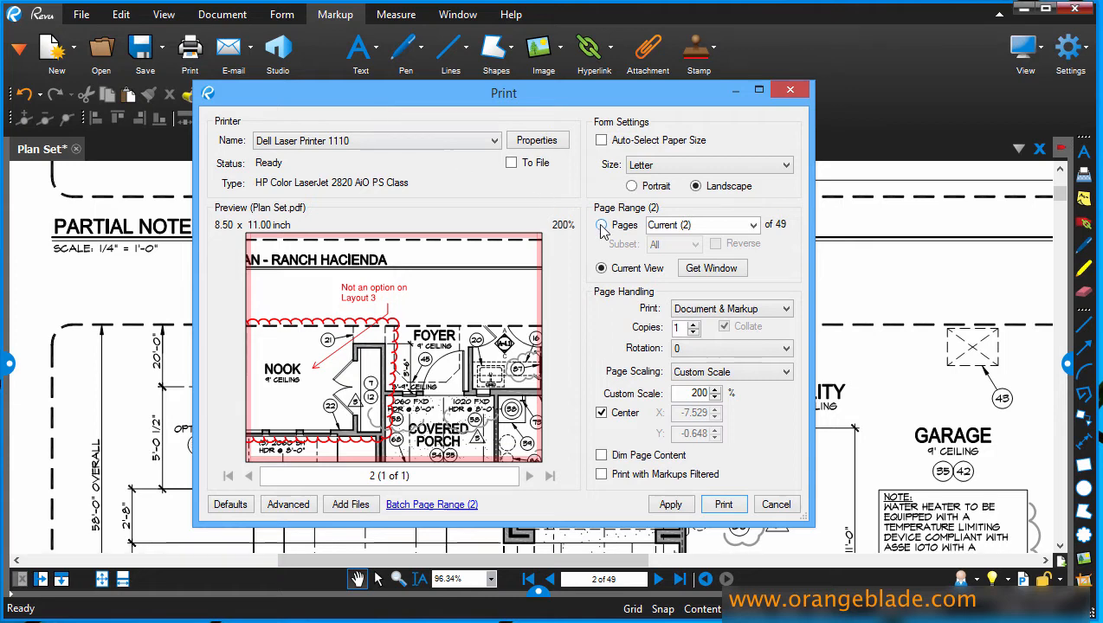
Window-select the nook area with its red cloud note as the print region
click(776, 504)
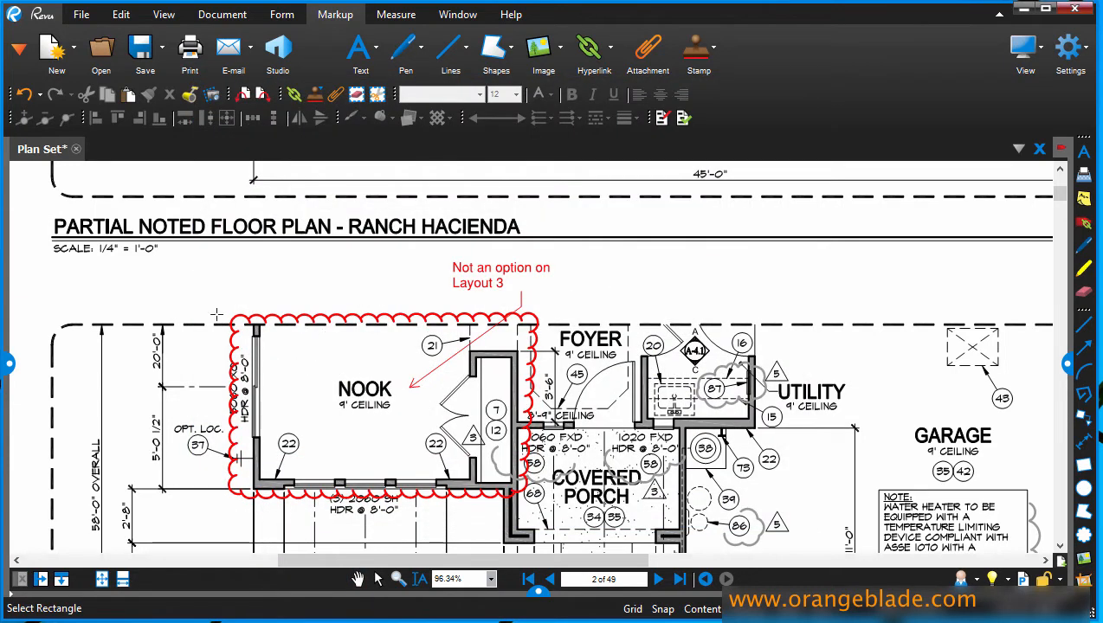
drag(216, 253, 460, 442)
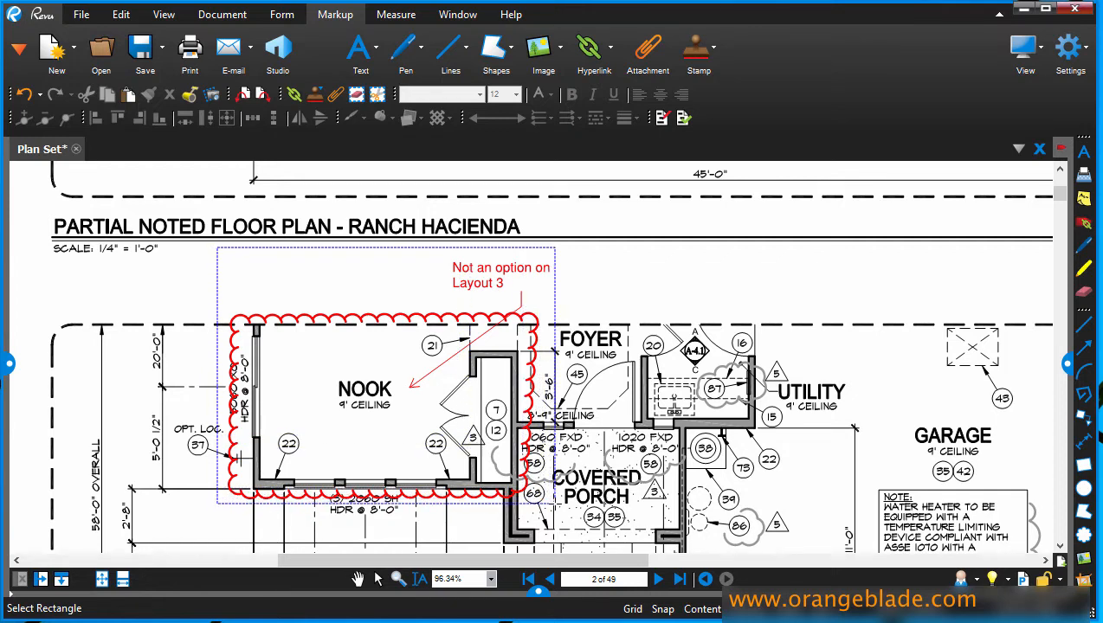
click(189, 52)
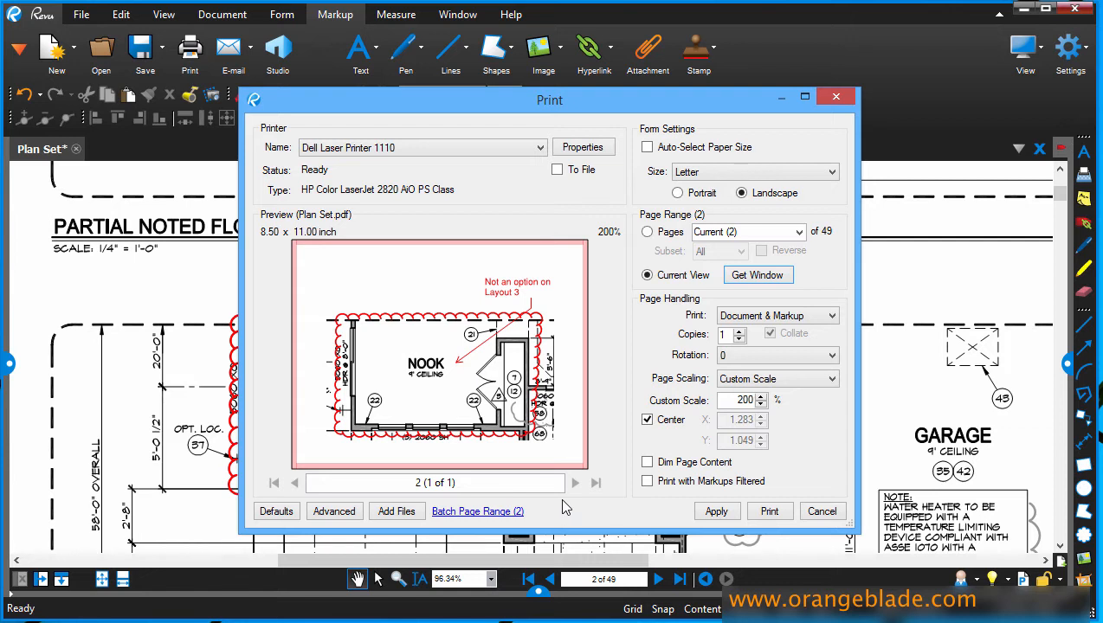
mouse_move(414, 332)
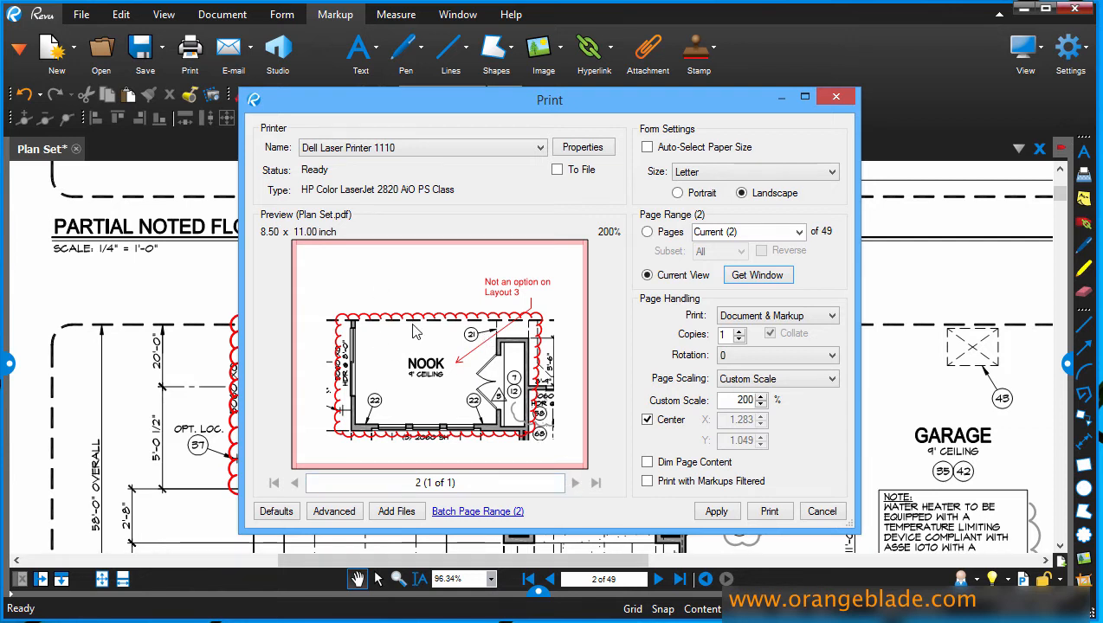
mouse_move(429, 378)
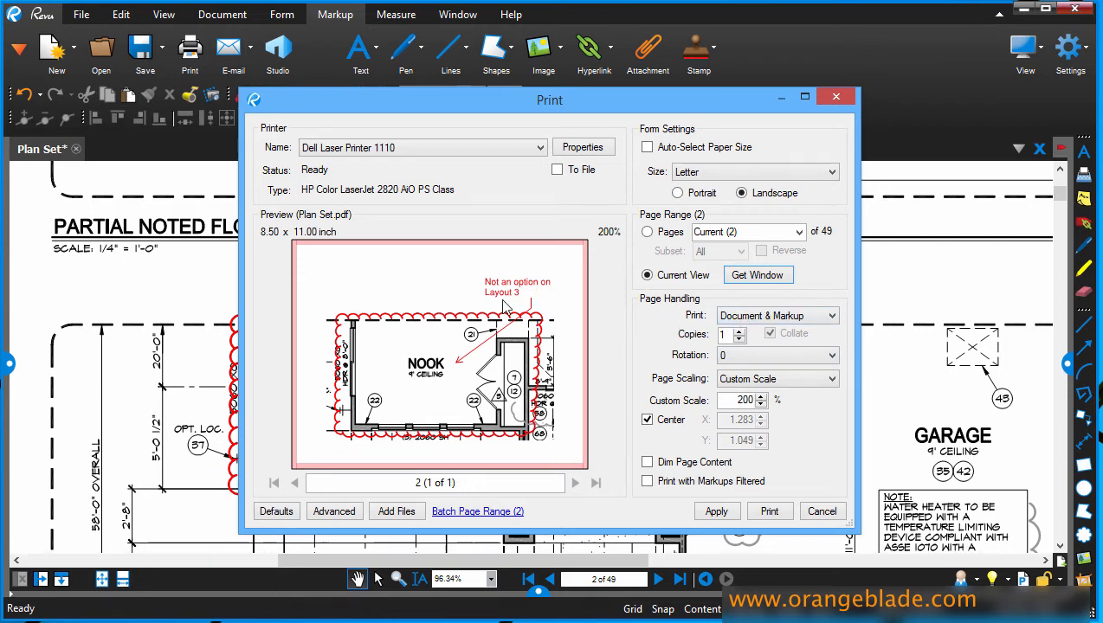
mouse_move(425, 375)
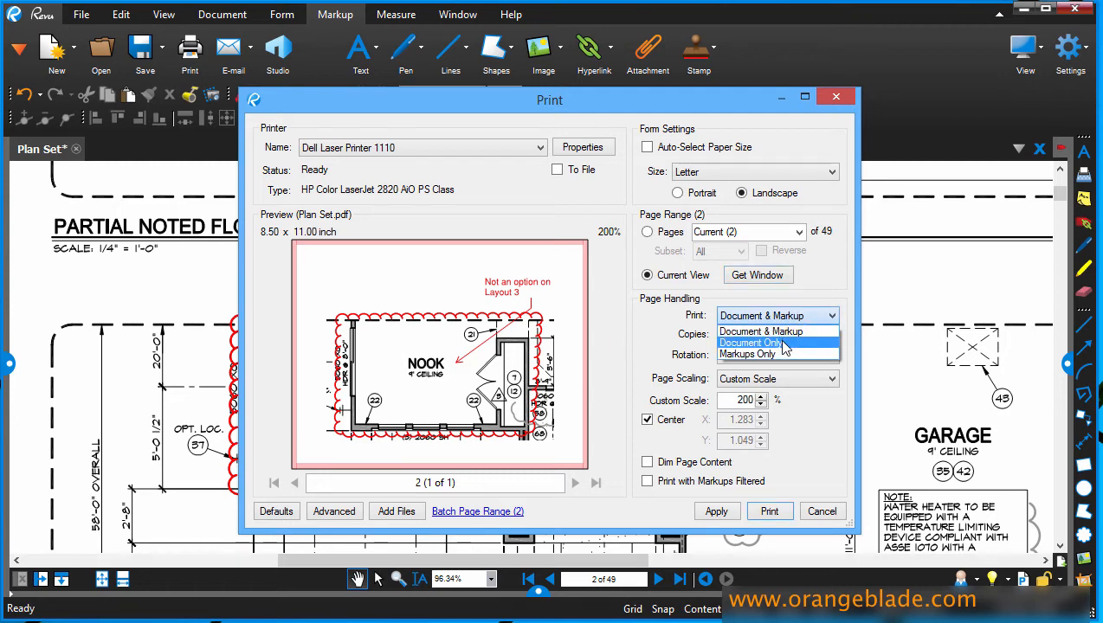
click(751, 343)
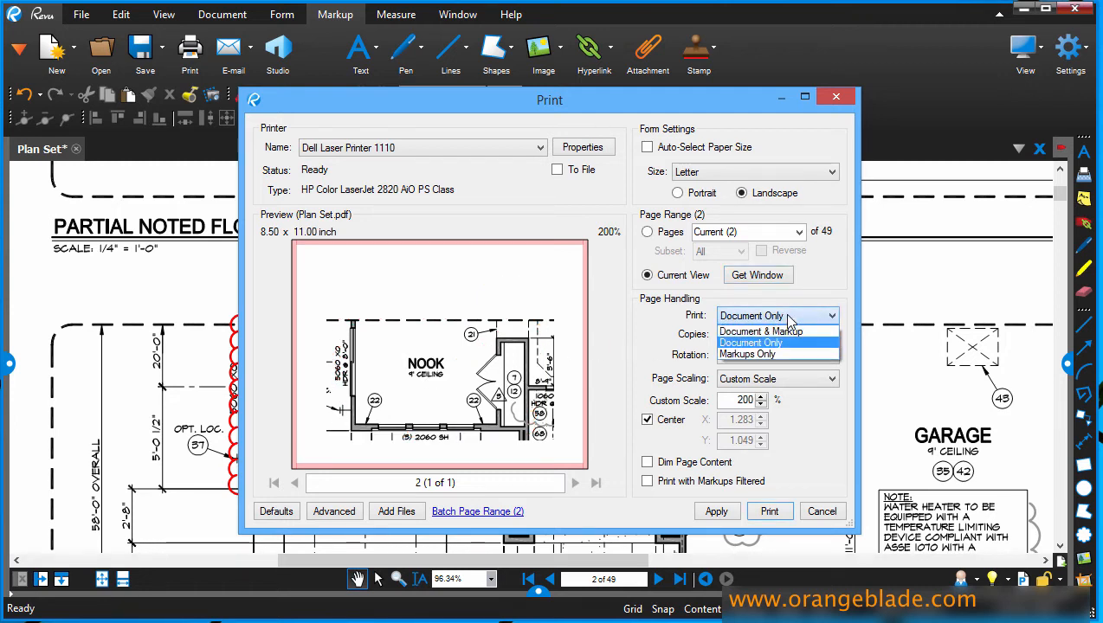
click(747, 355)
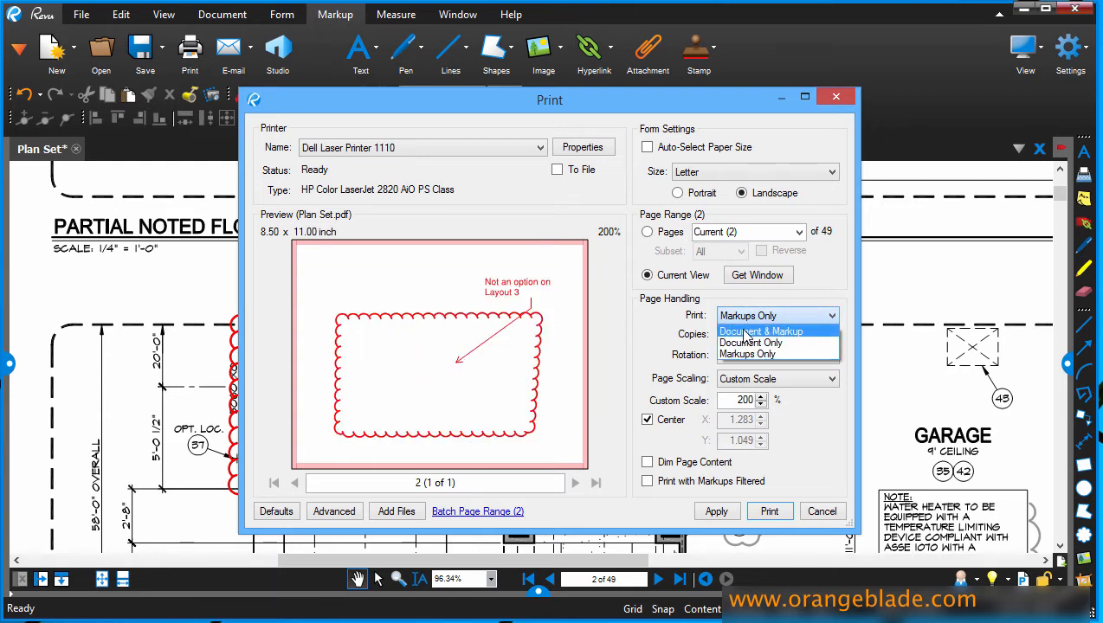
click(762, 330)
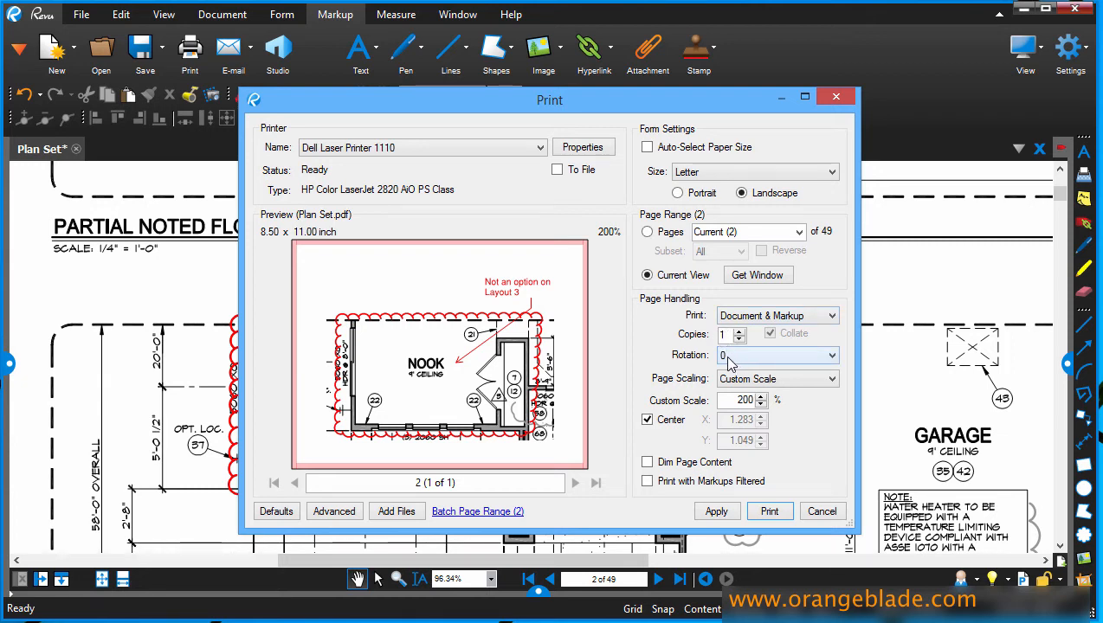
triple_click(741, 400)
text(100)
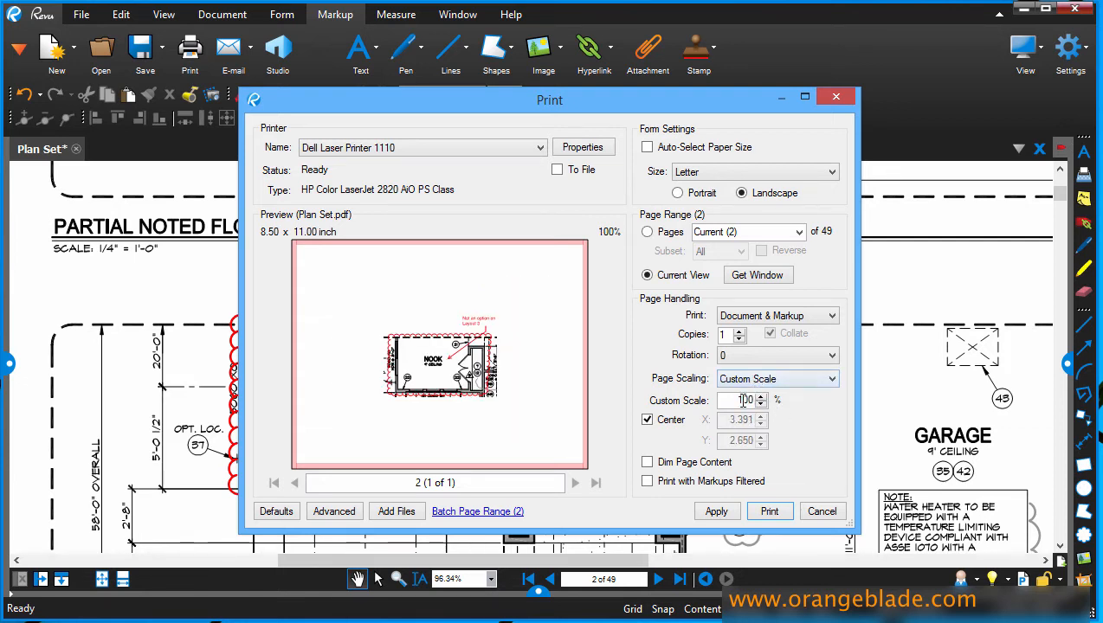
triple_click(741, 400)
text(200)
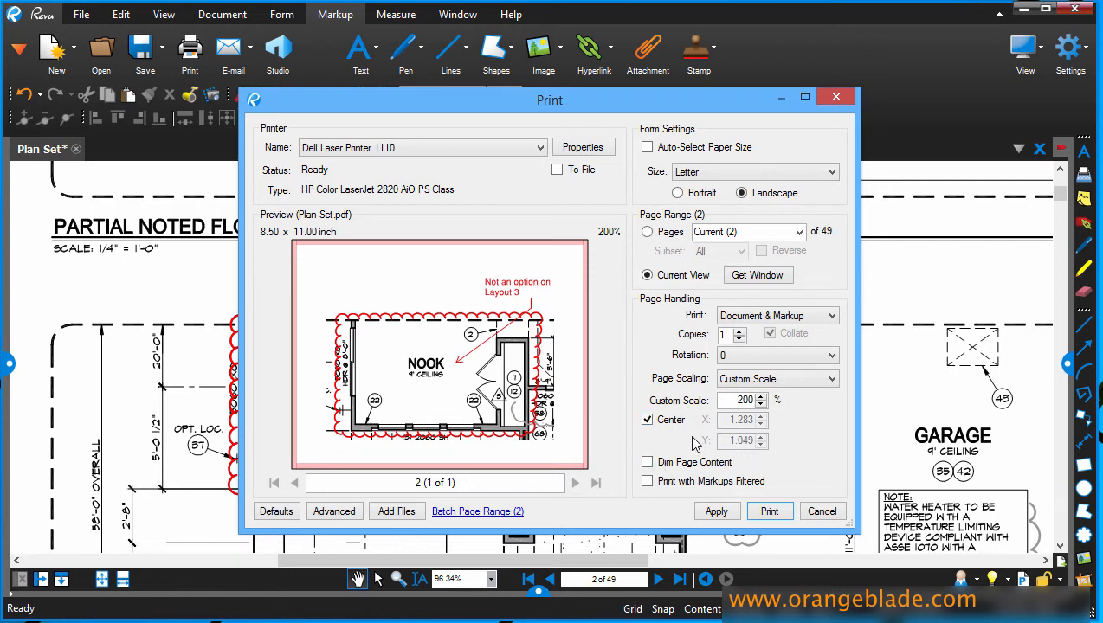
mouse_move(627, 388)
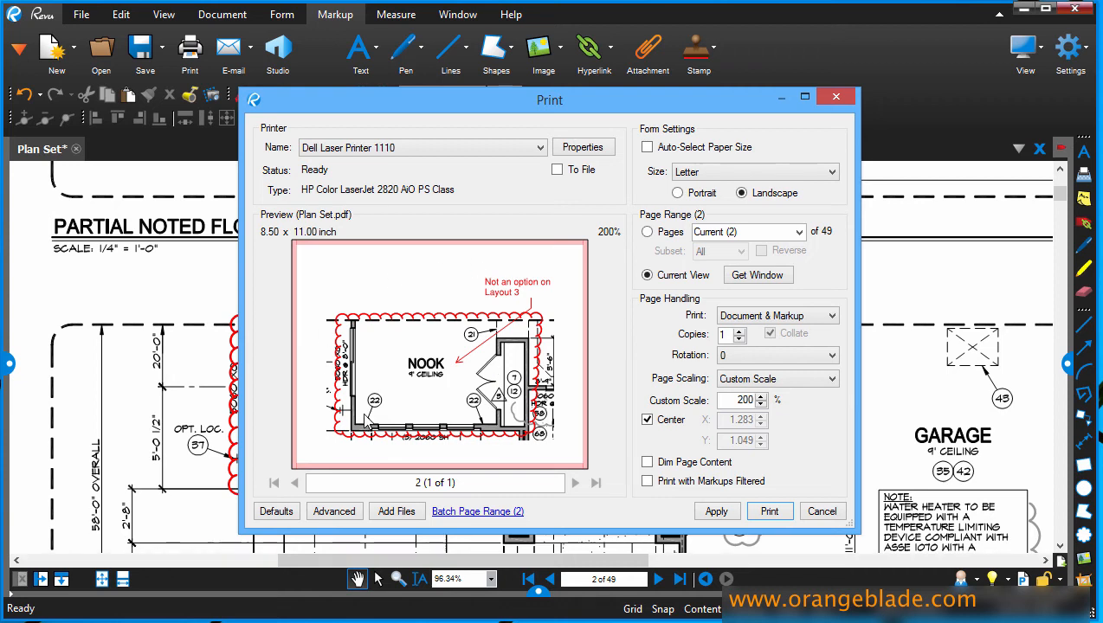
mouse_move(322, 381)
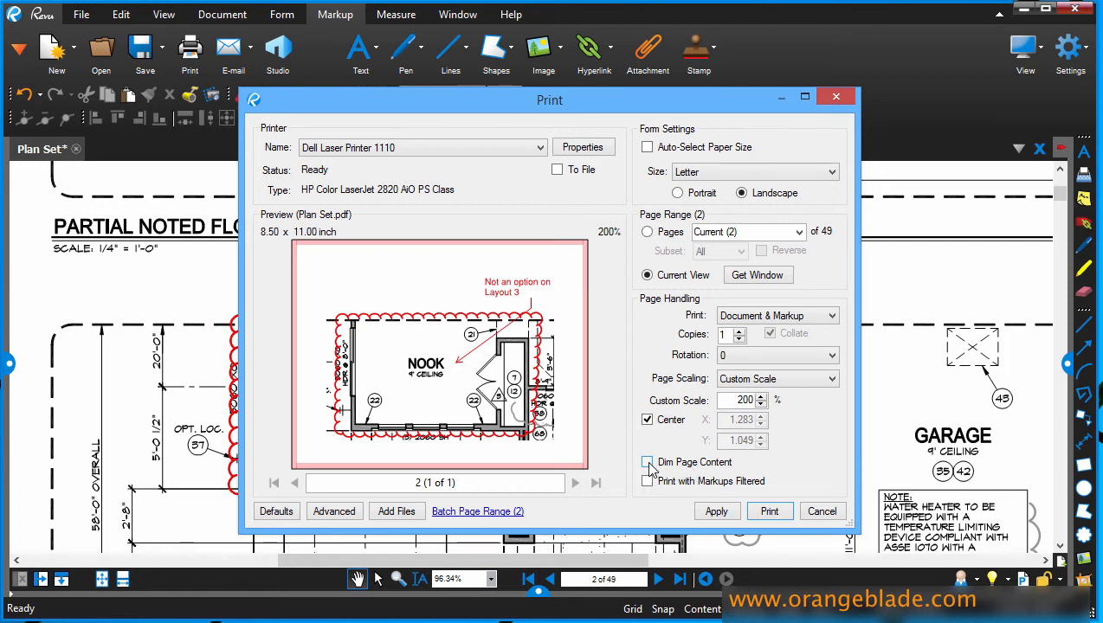
Enable Dim Page Content so the plan greys out behind the markups
click(648, 461)
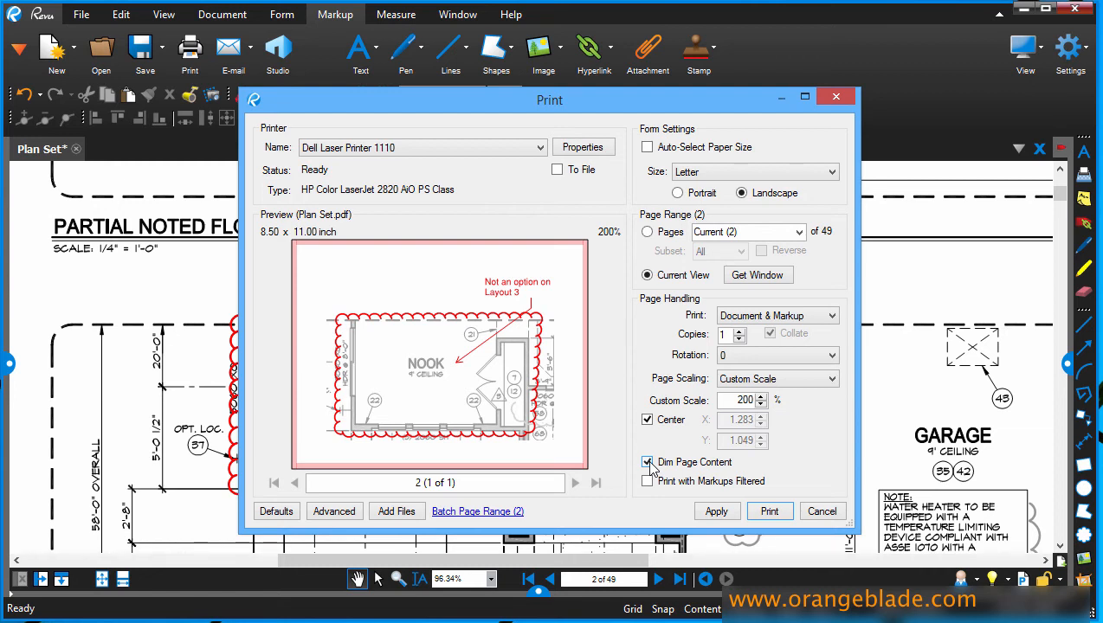
Set Page Scaling to Fit to Paper, try Fit to Margins, and return to Fit to Paper
click(776, 378)
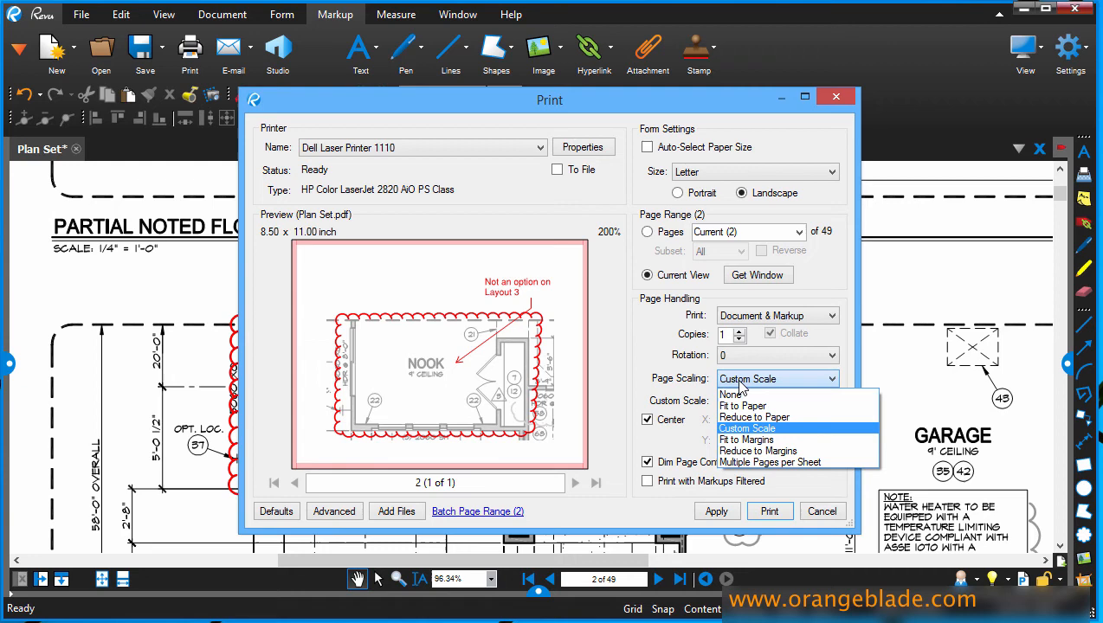
click(755, 418)
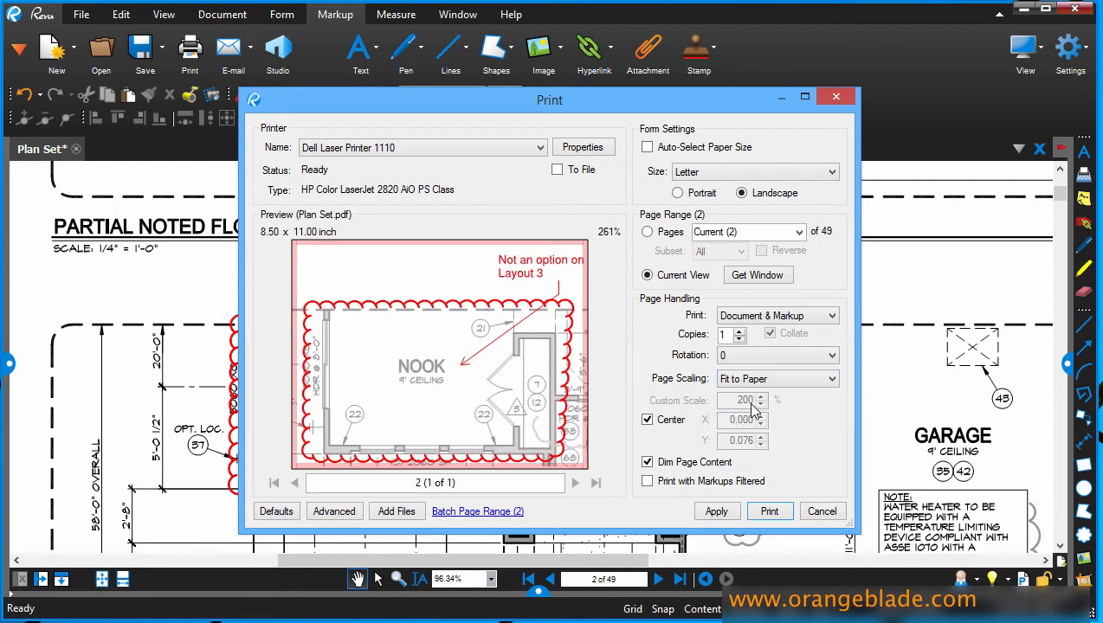
mouse_move(485, 316)
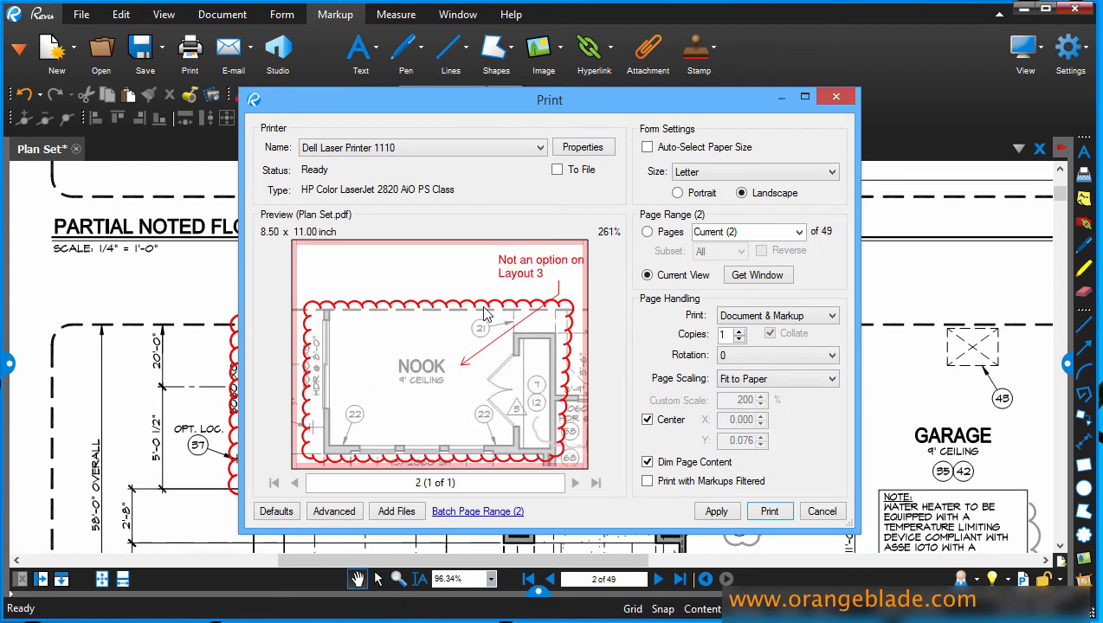
mouse_move(384, 361)
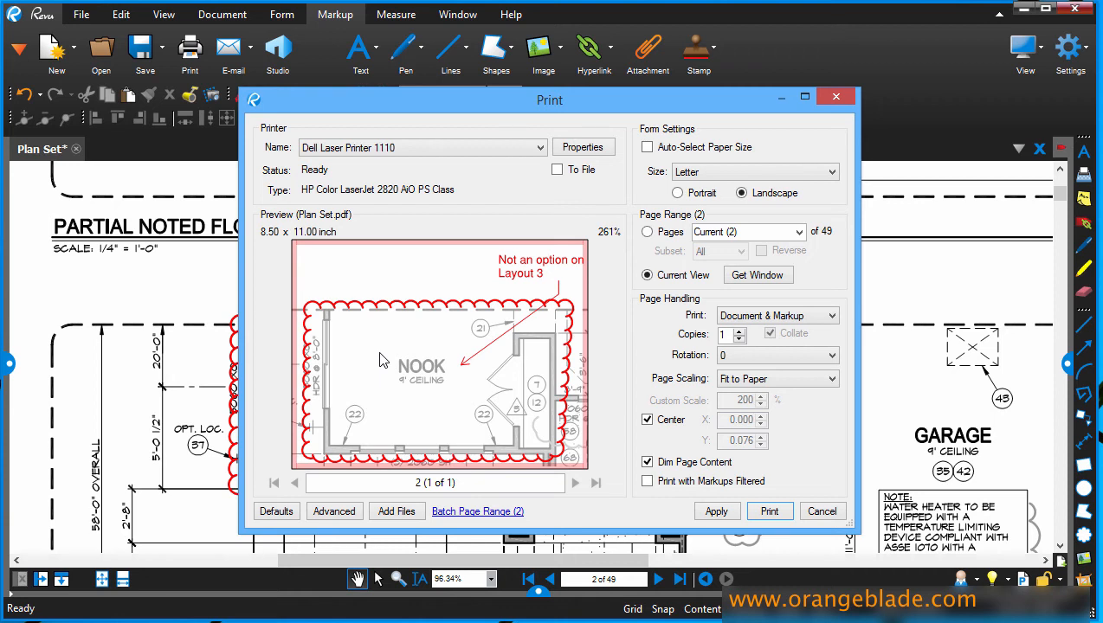
mouse_move(385, 288)
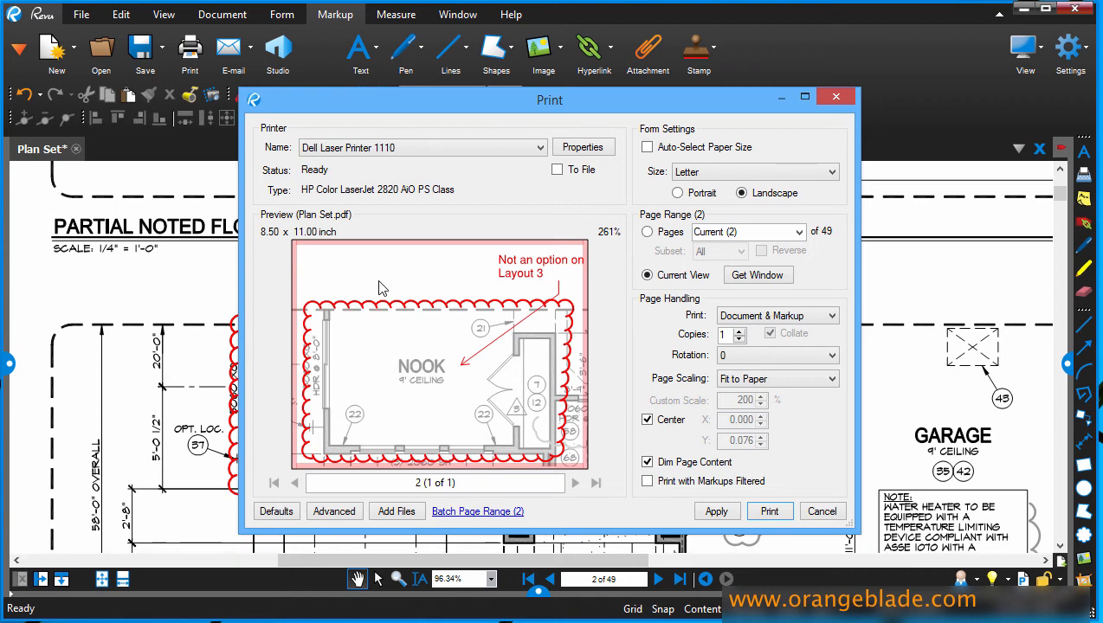
mouse_move(298, 328)
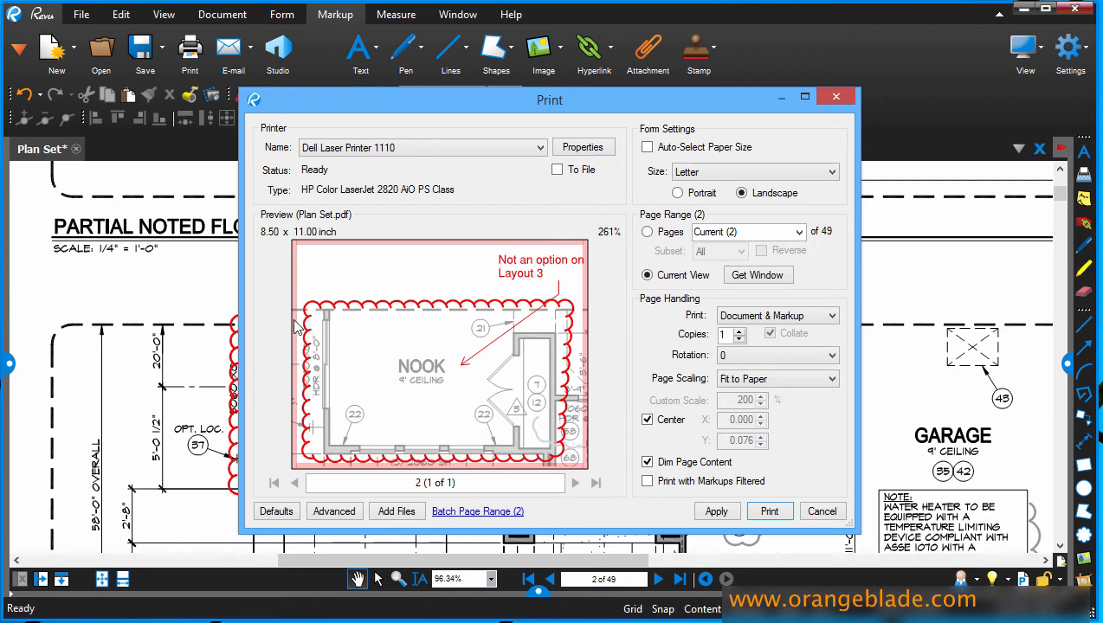
mouse_move(708, 386)
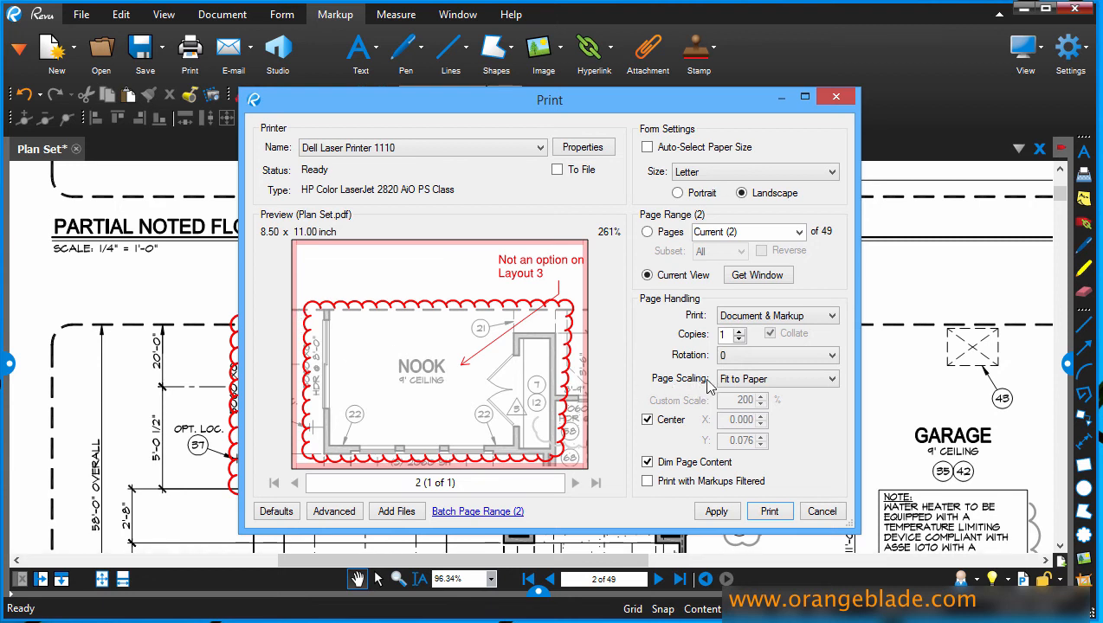
click(776, 378)
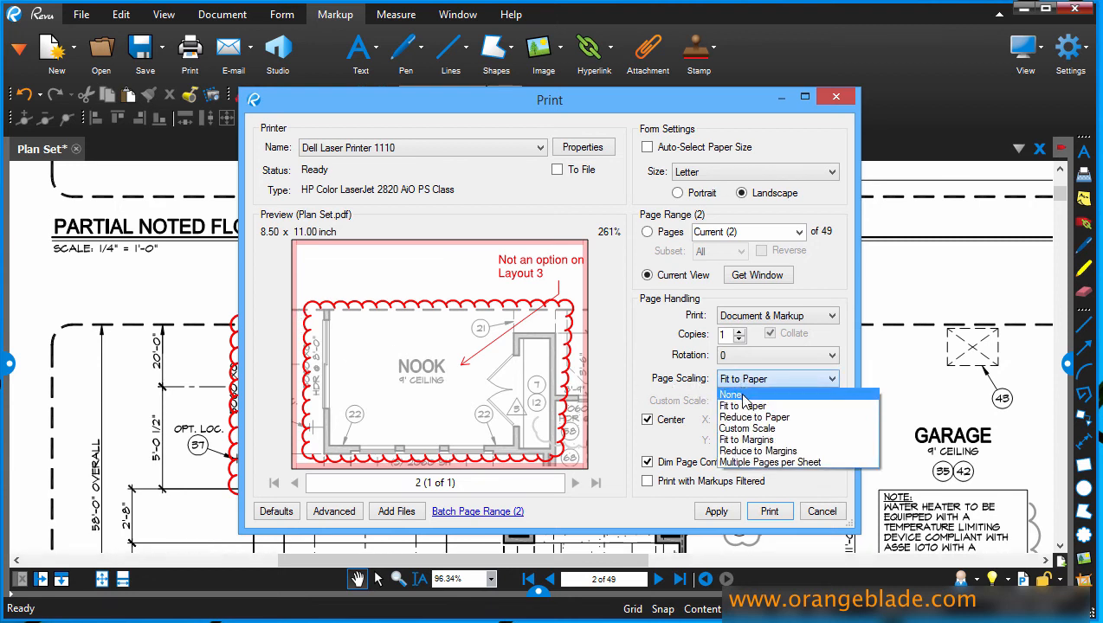
mouse_move(776, 450)
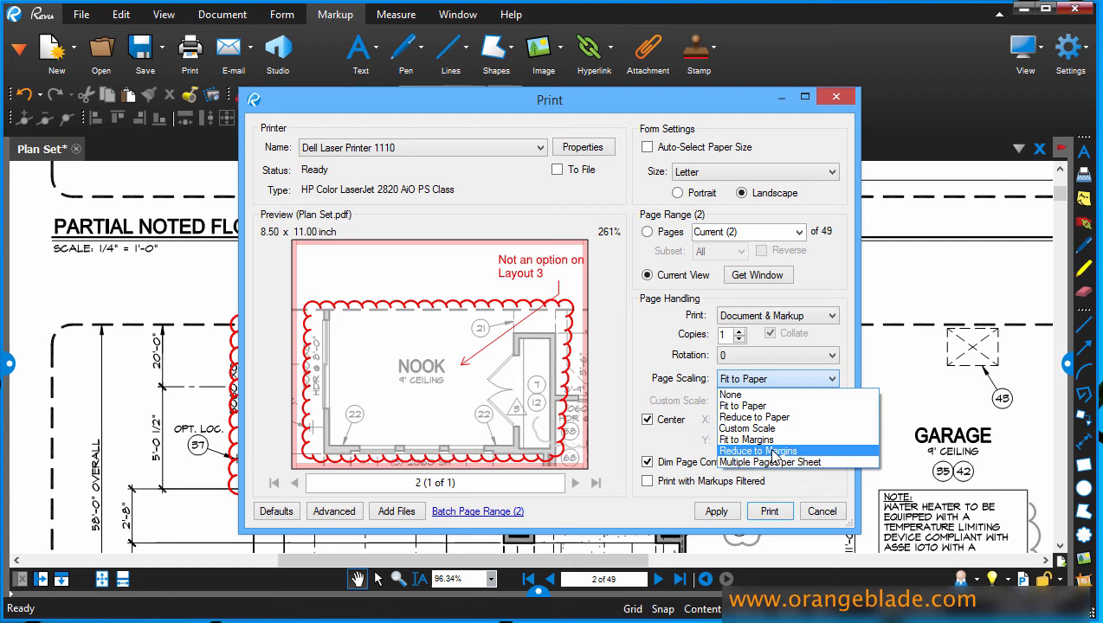
mouse_move(746, 440)
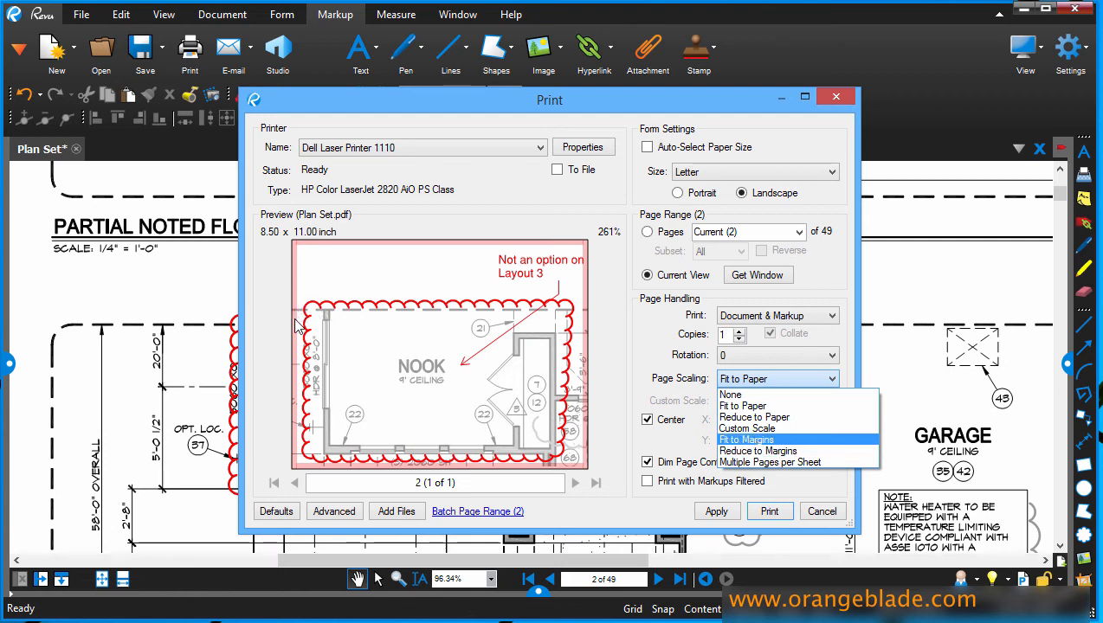
mouse_move(741, 405)
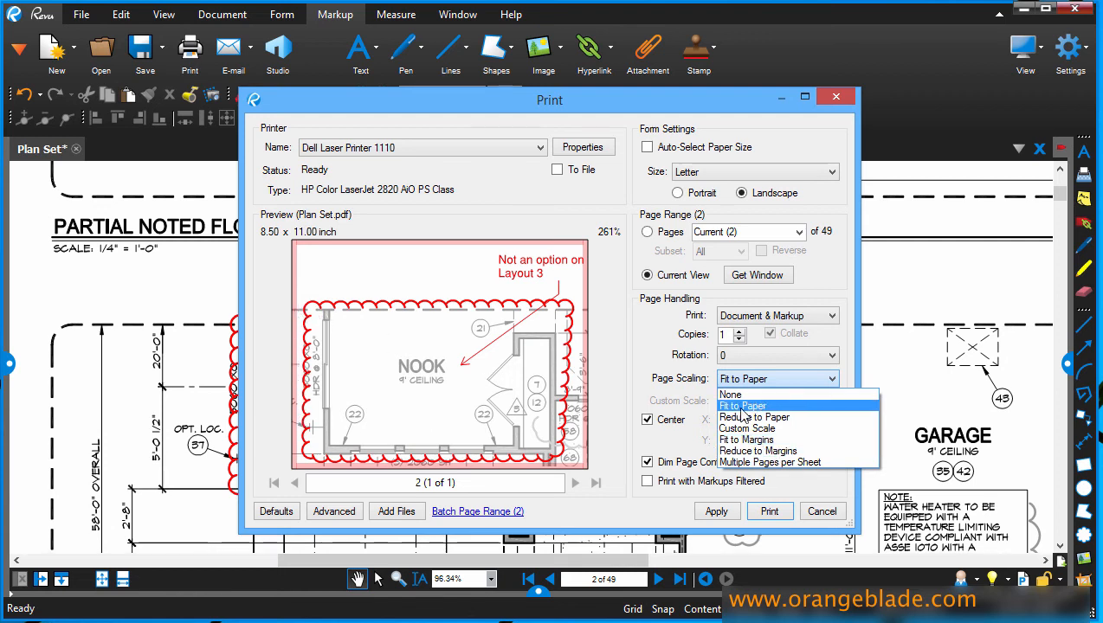
click(747, 440)
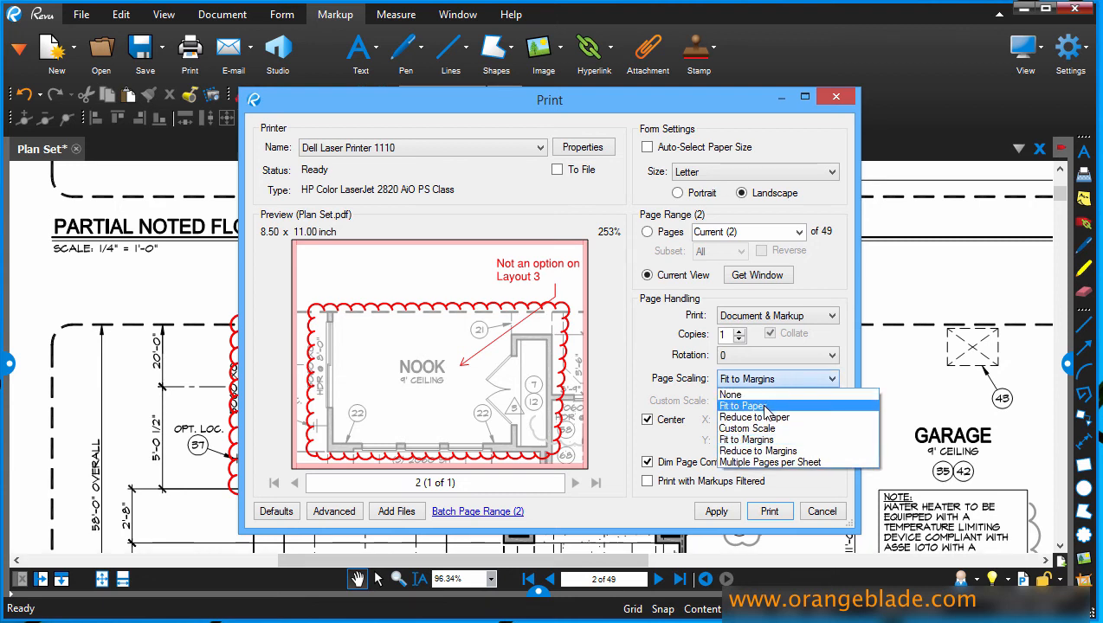
click(741, 405)
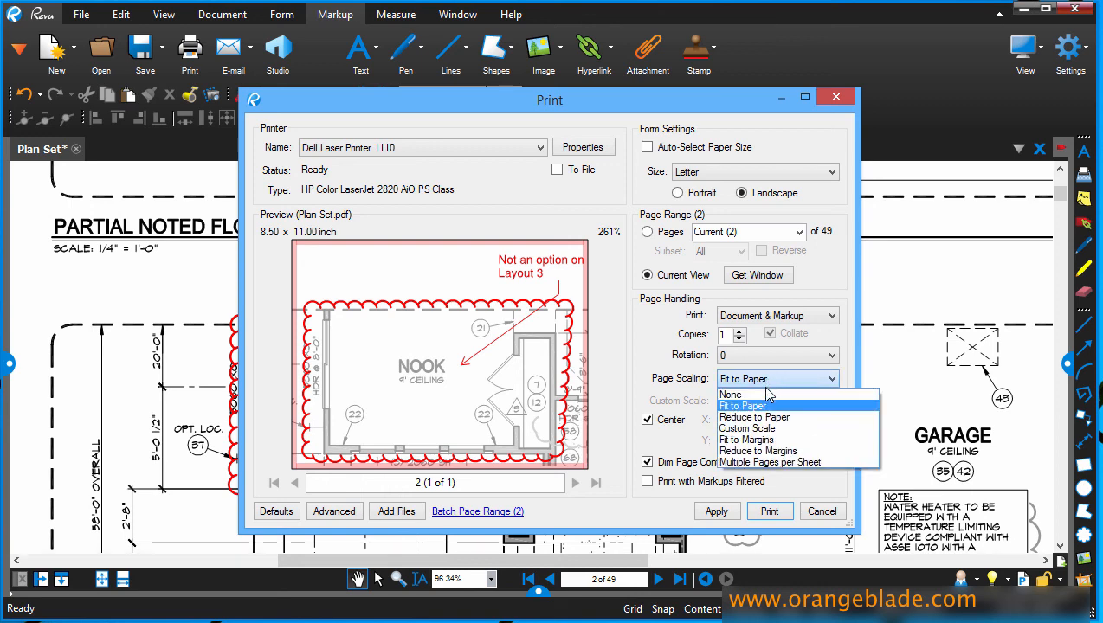
Restore the 200% custom scale and turn off Dim Page Content
click(746, 428)
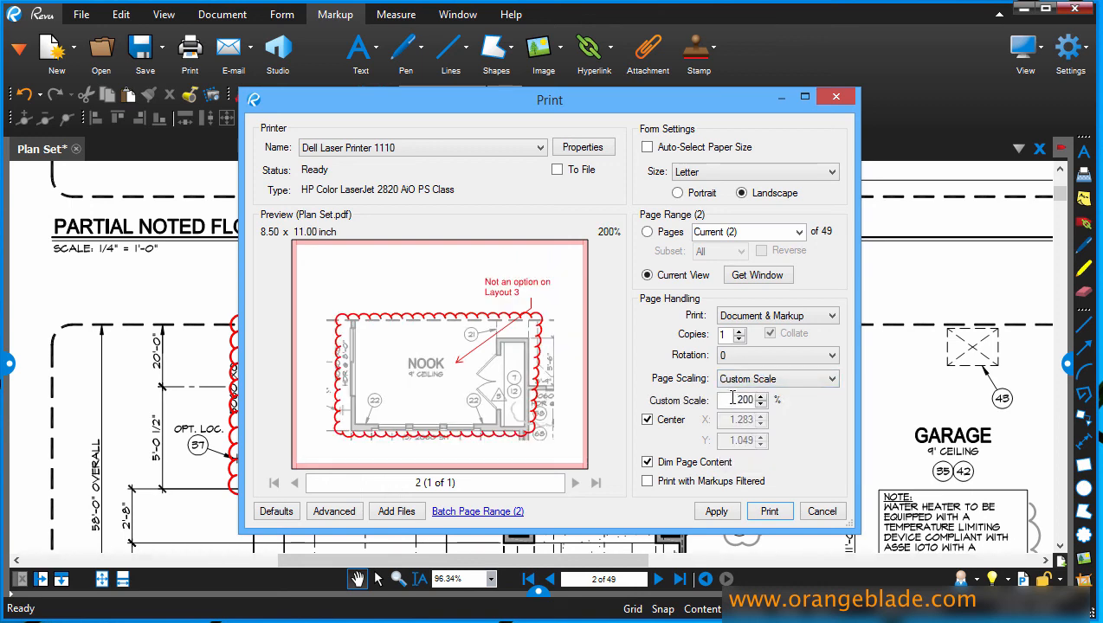
click(647, 461)
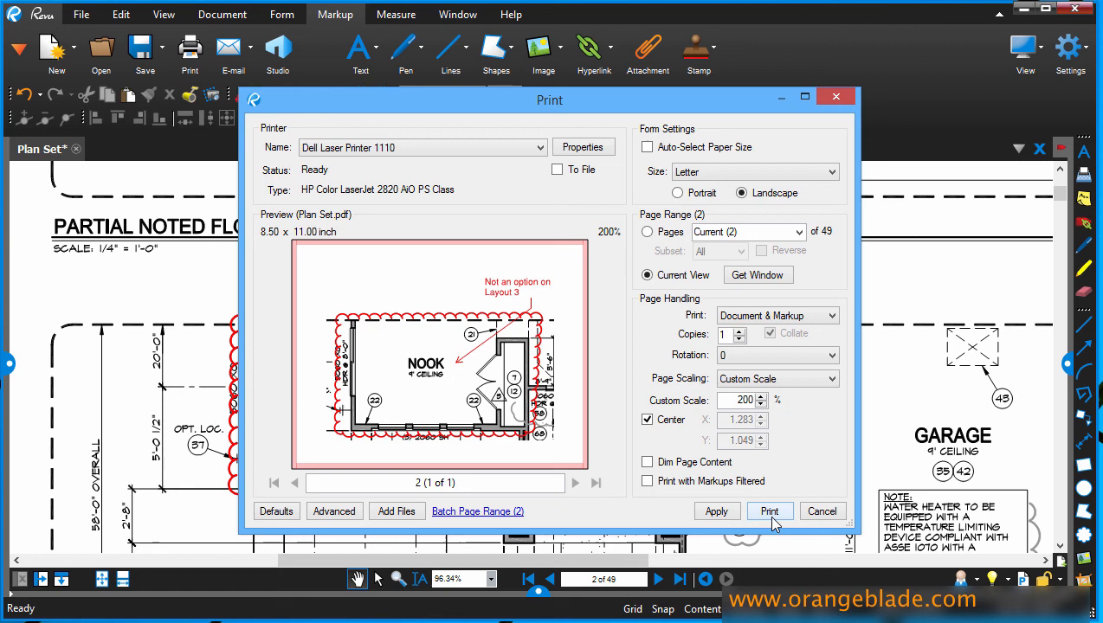